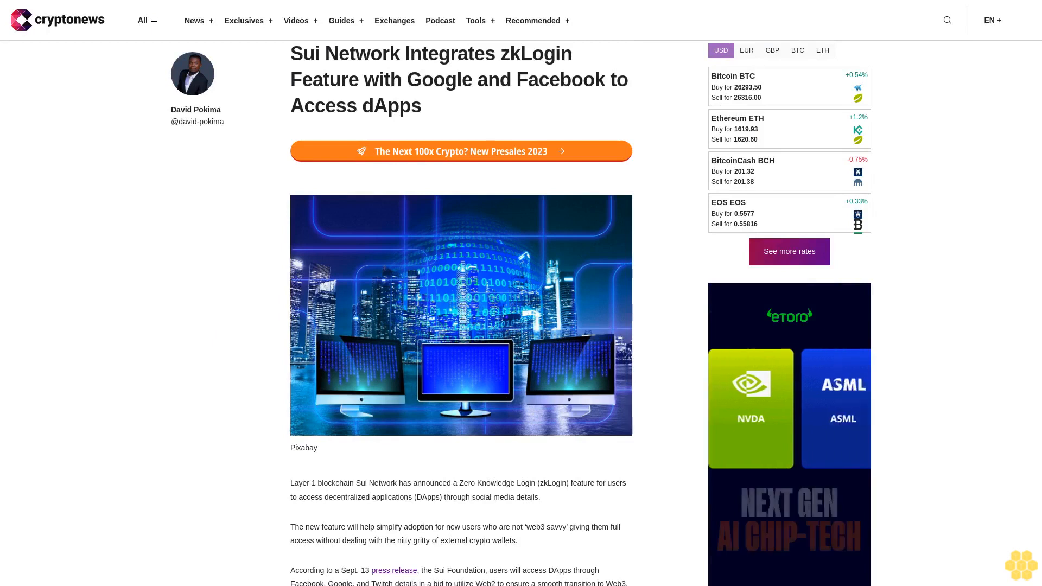
scroll(down, 3)
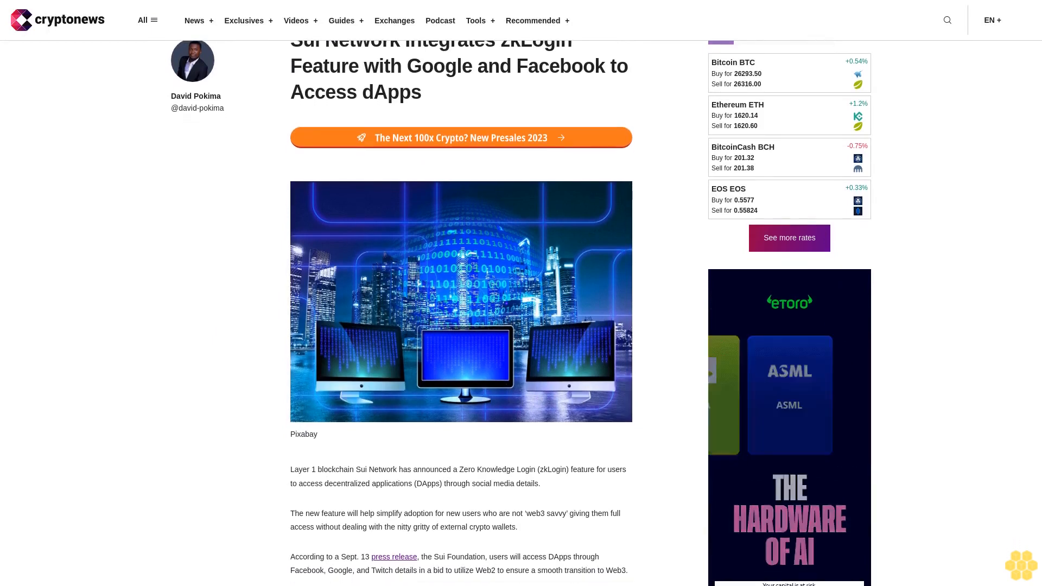
scroll(down, 3)
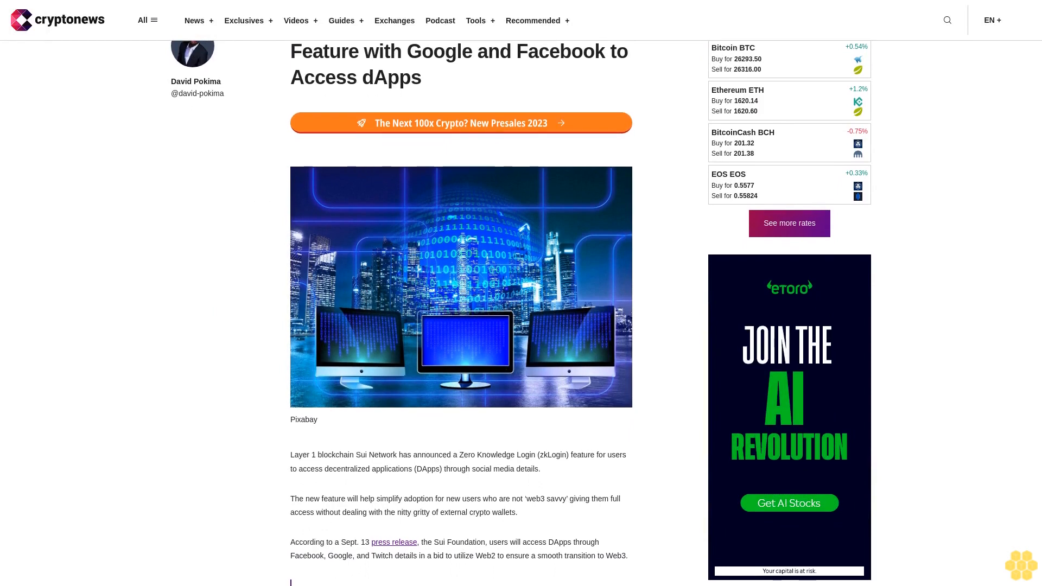
scroll(down, 3)
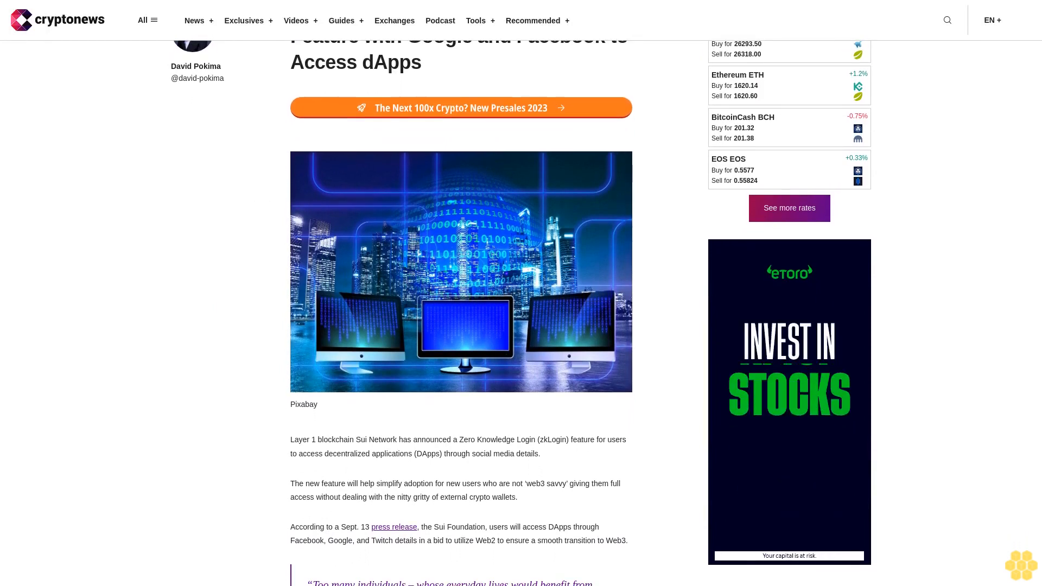
scroll(down, 3)
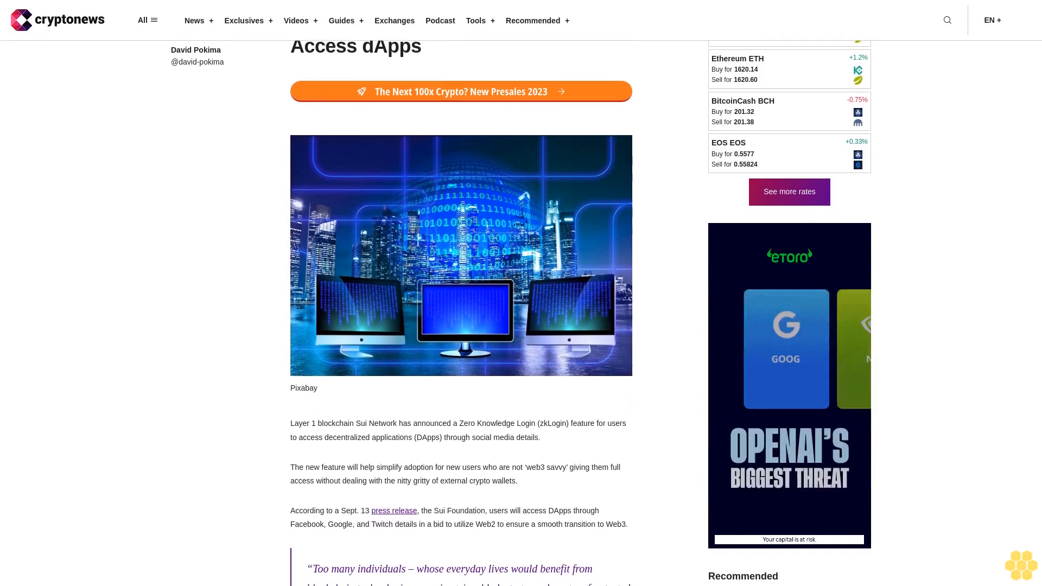
scroll(down, 3)
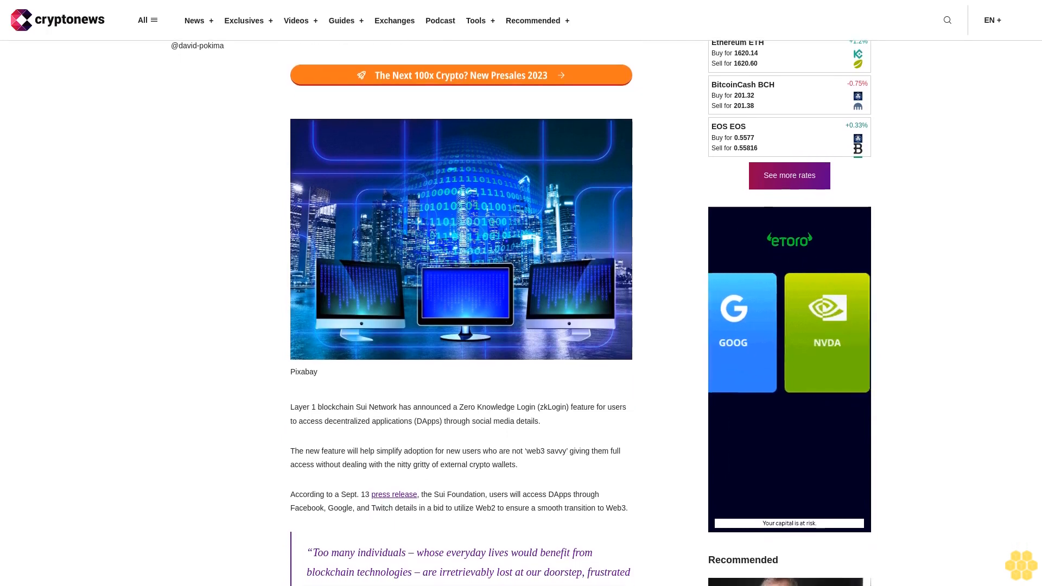
scroll(down, 3)
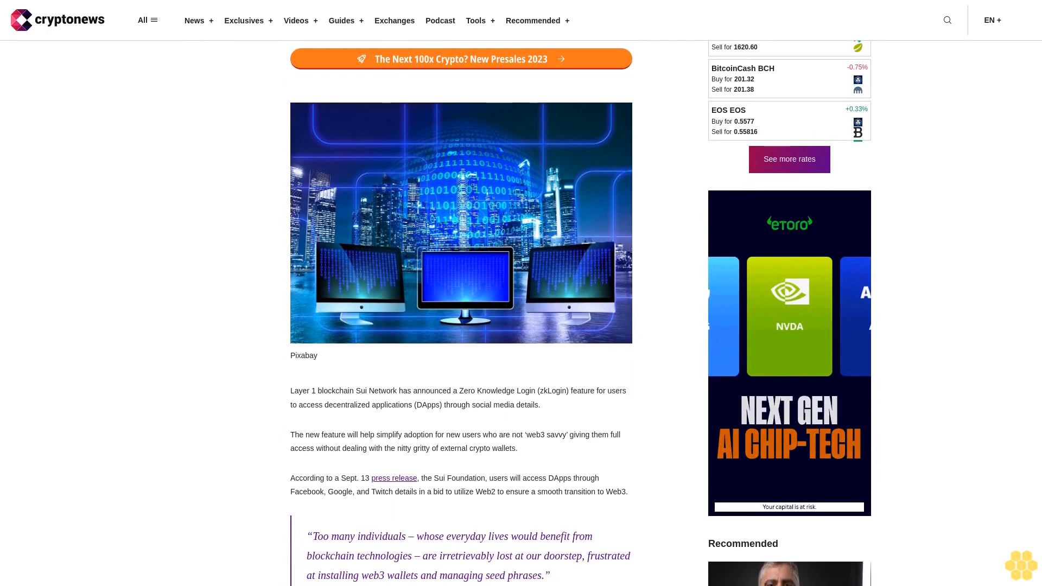
scroll(down, 3)
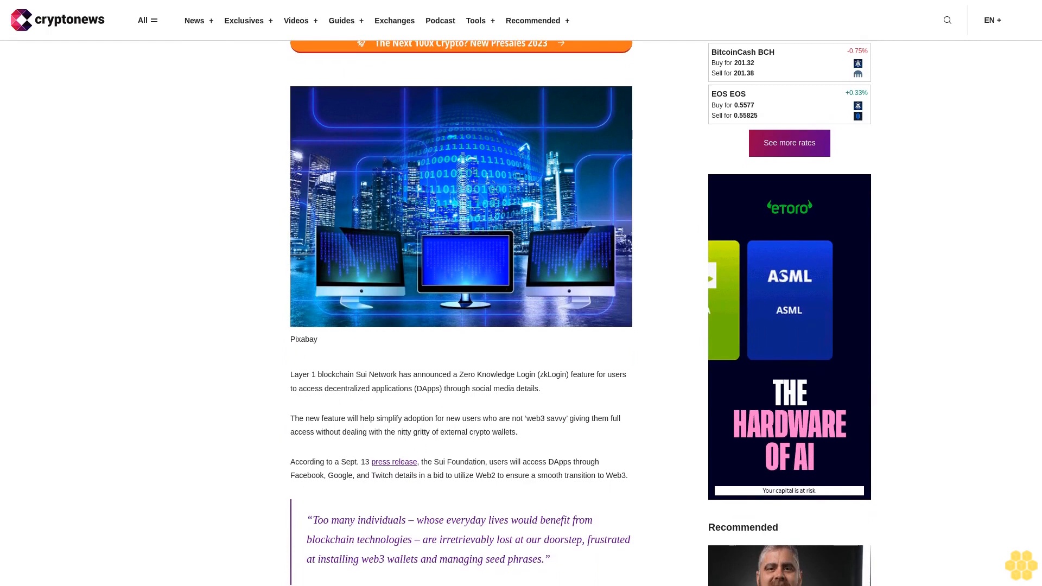
scroll(down, 3)
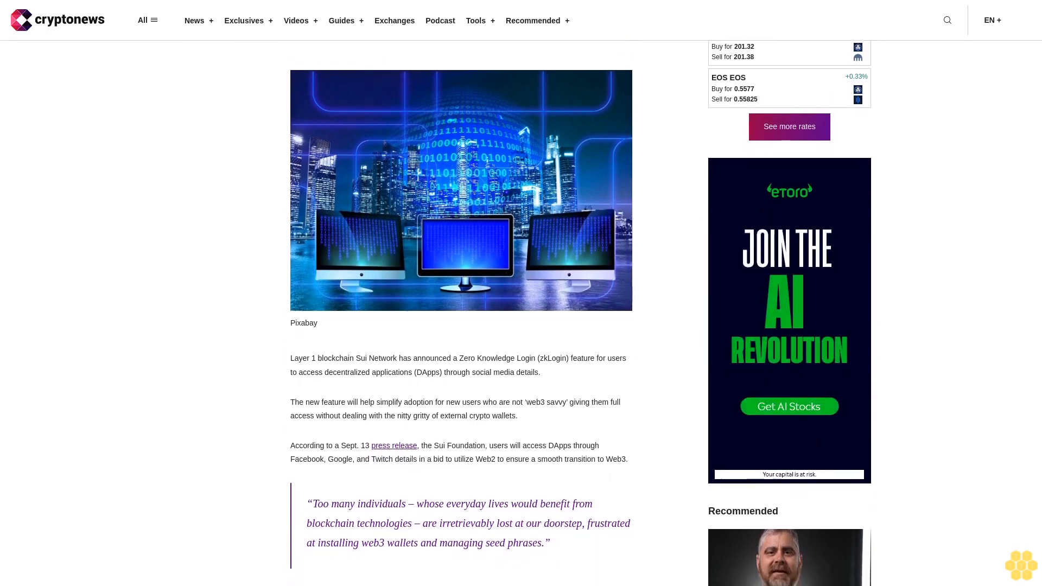
scroll(down, 3)
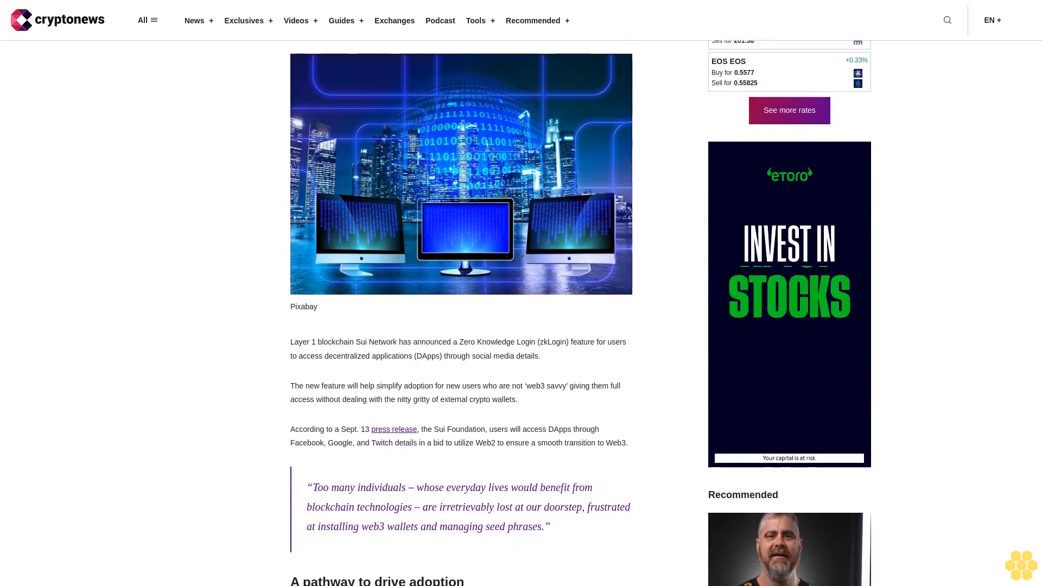
scroll(down, 3)
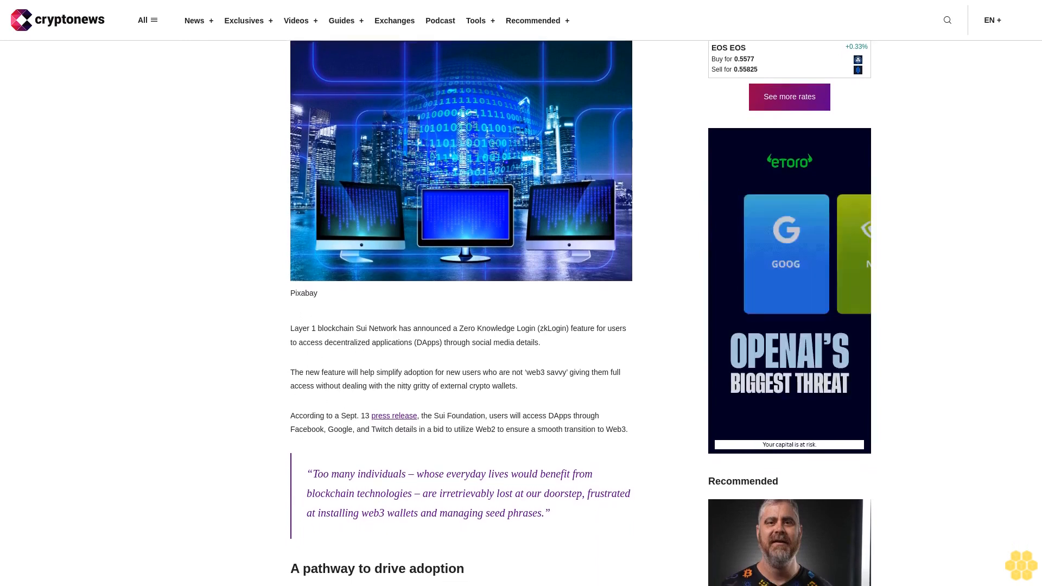
scroll(down, 3)
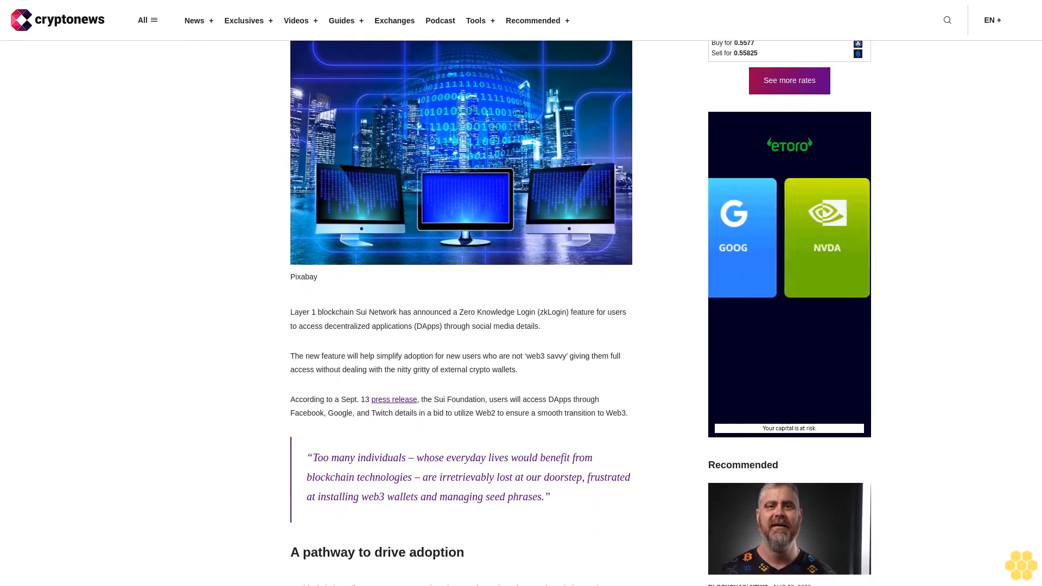
scroll(down, 3)
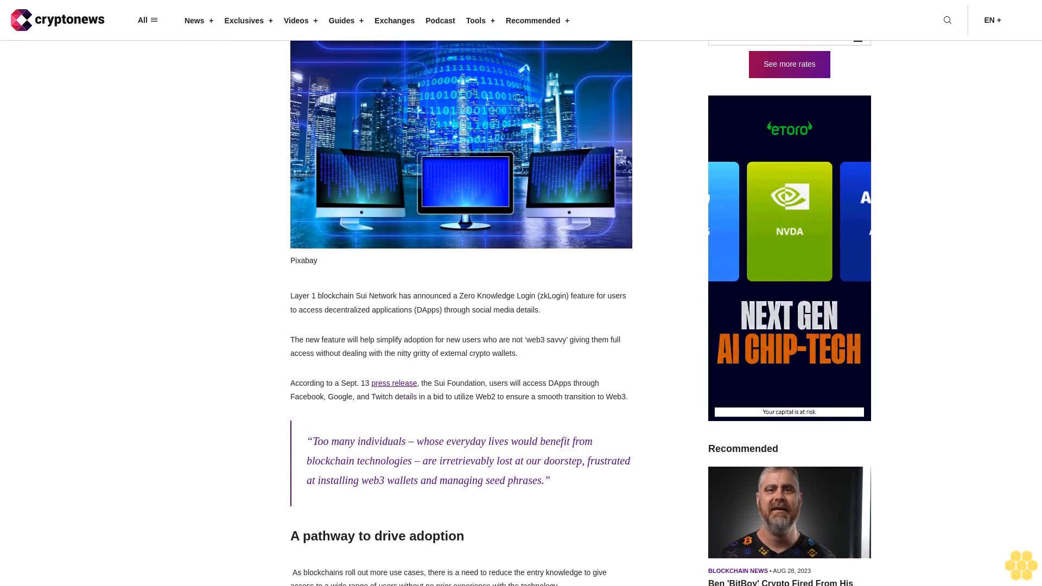
scroll(down, 3)
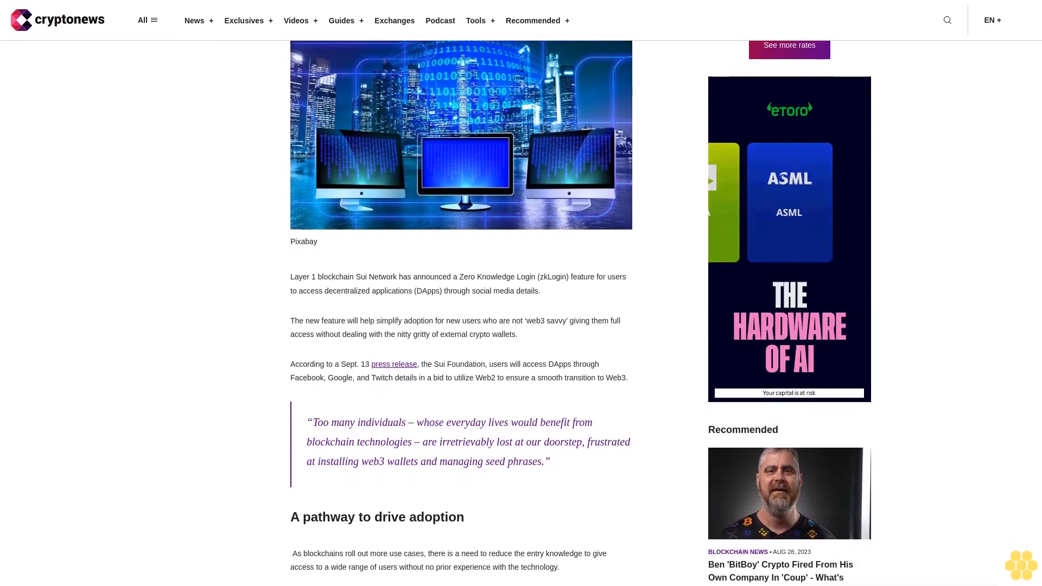
scroll(down, 3)
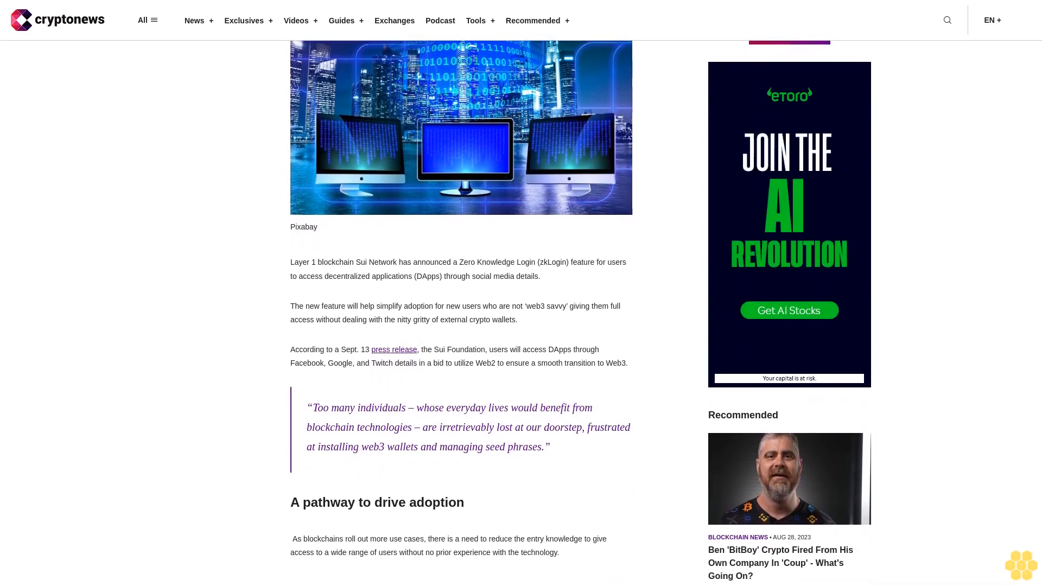
scroll(down, 3)
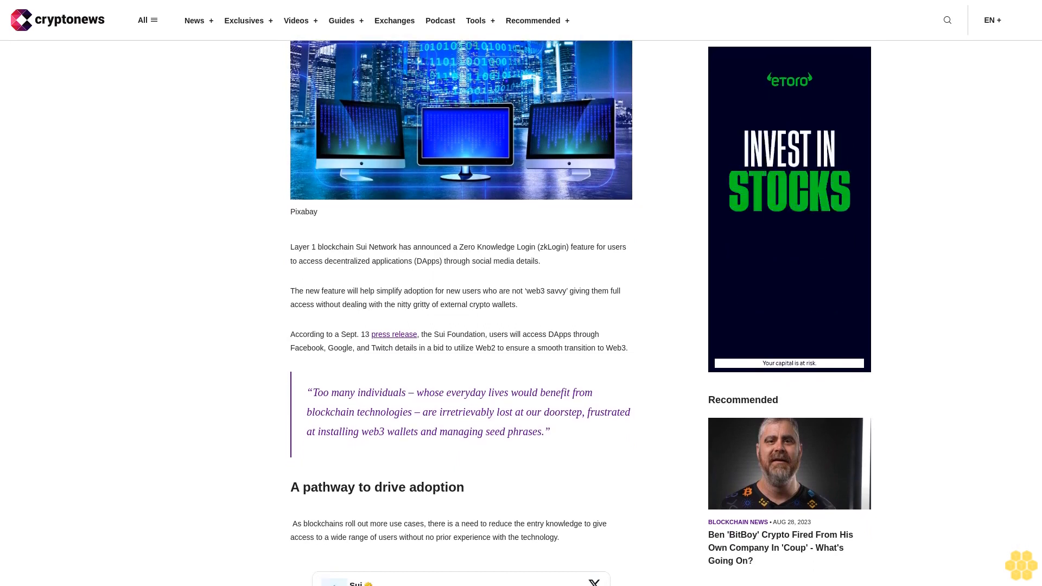
scroll(down, 3)
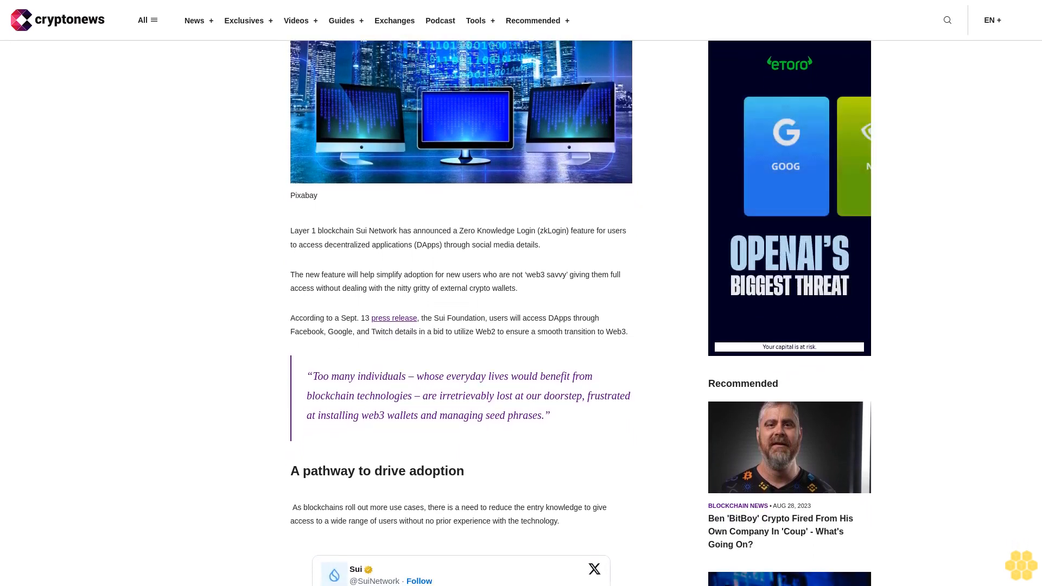
scroll(down, 3)
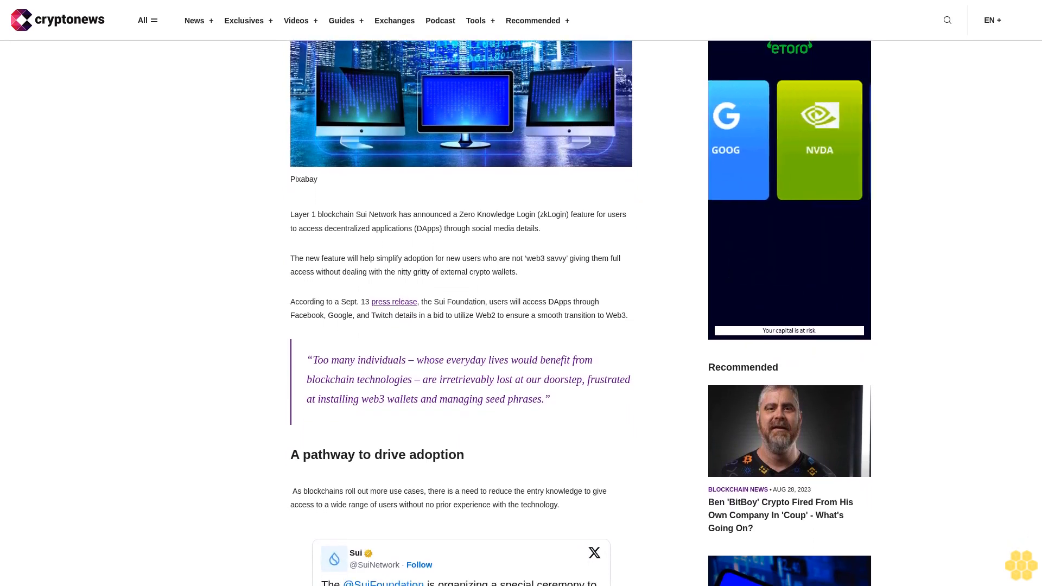
scroll(down, 3)
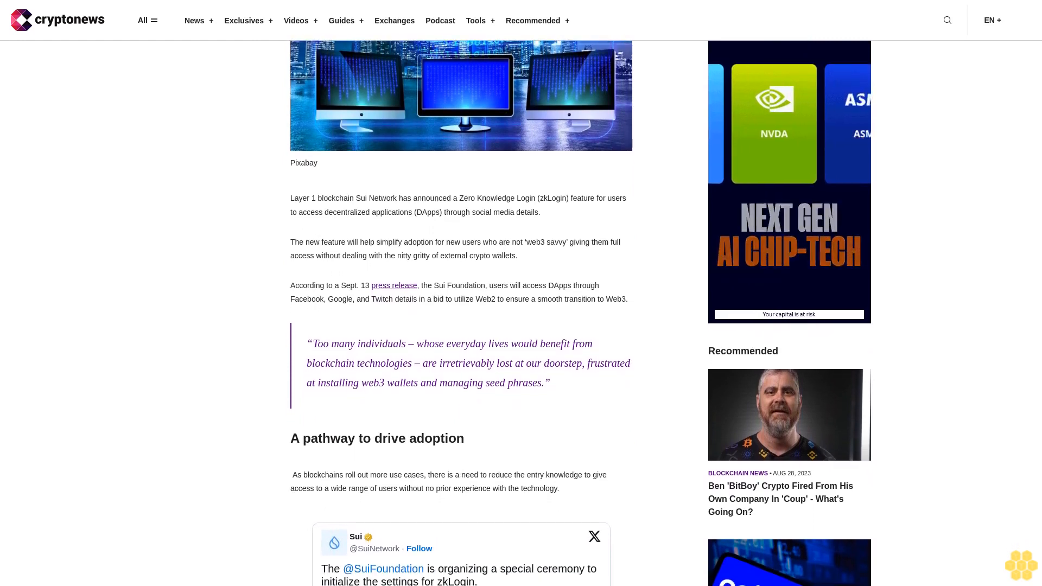
scroll(down, 3)
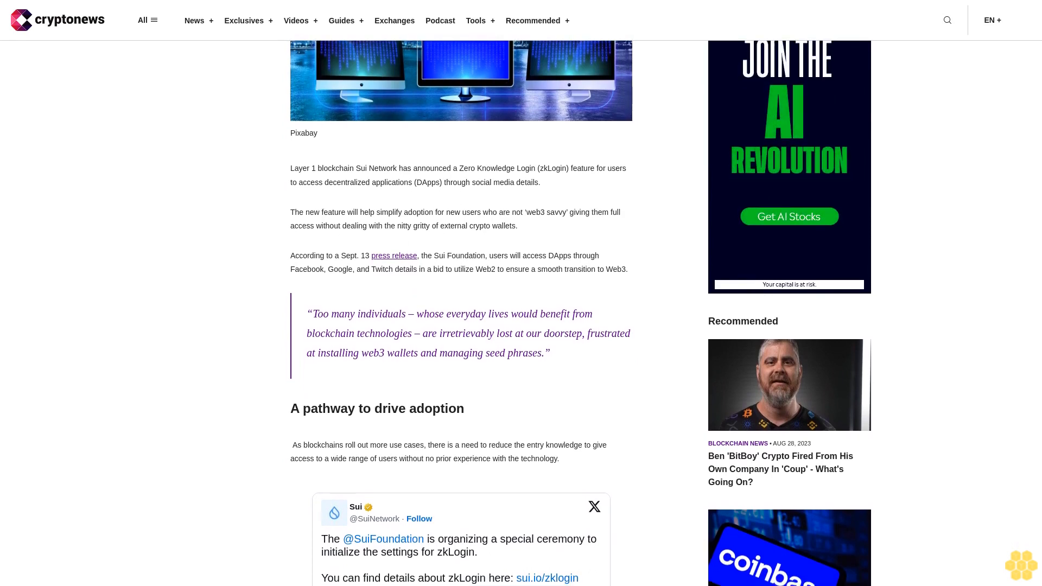
scroll(down, 3)
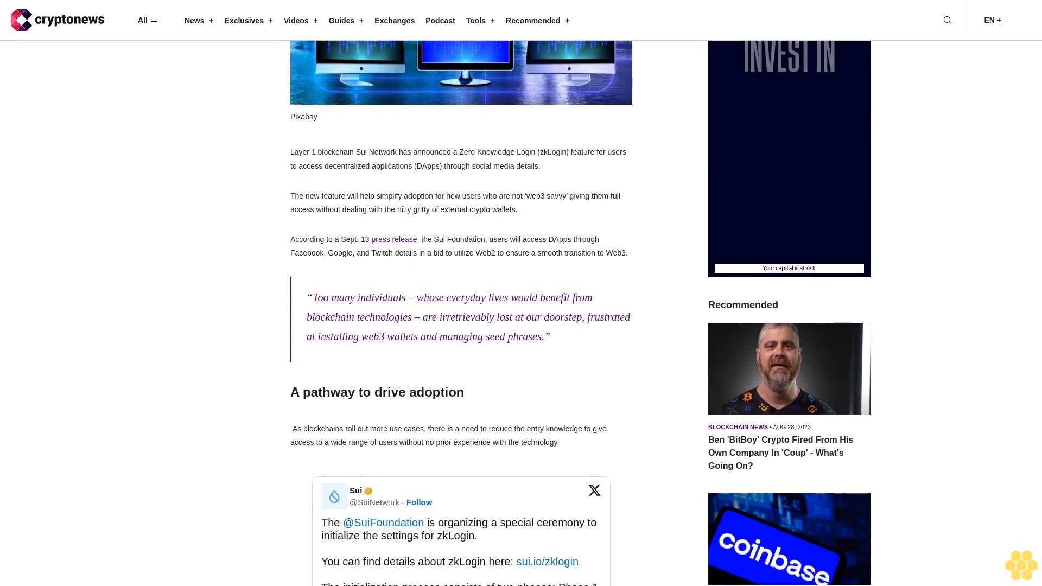
scroll(down, 3)
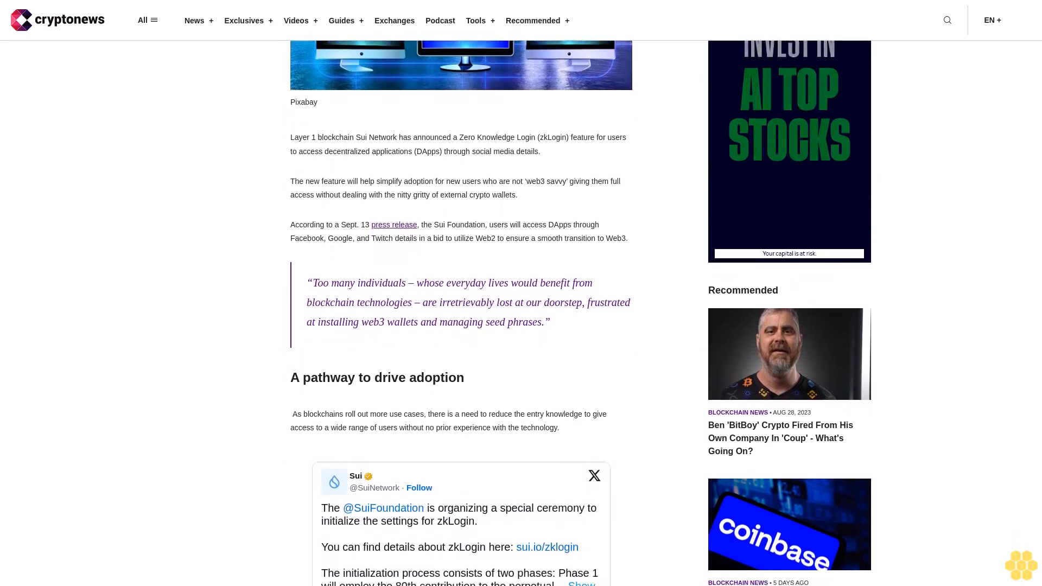
scroll(down, 3)
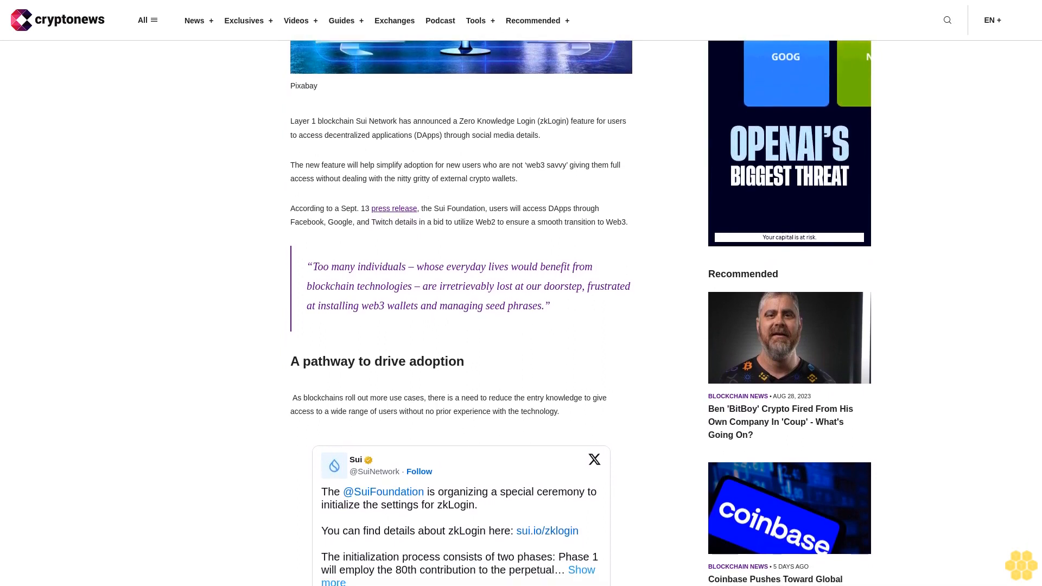
scroll(down, 3)
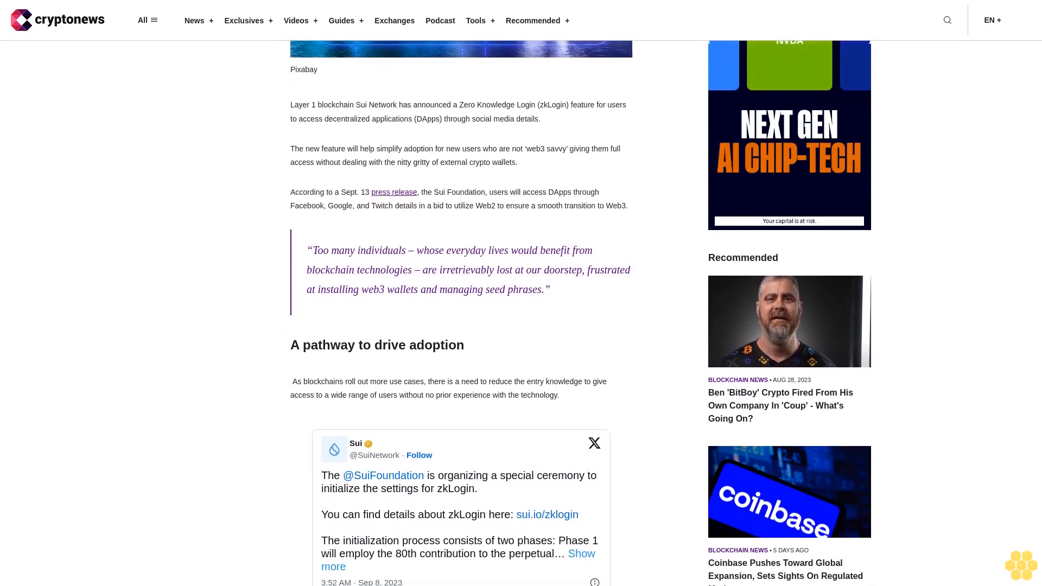
scroll(down, 3)
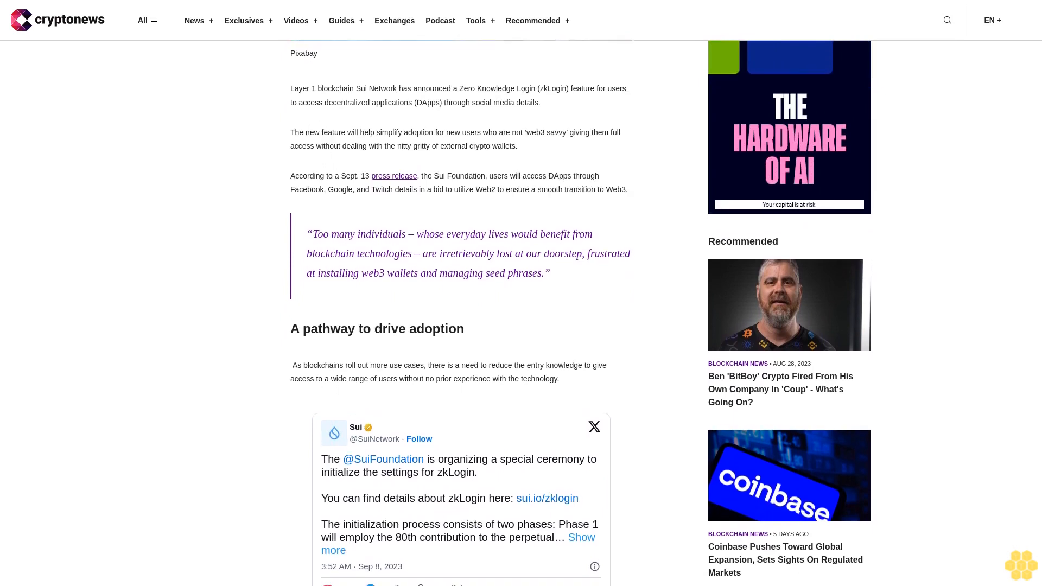
scroll(down, 3)
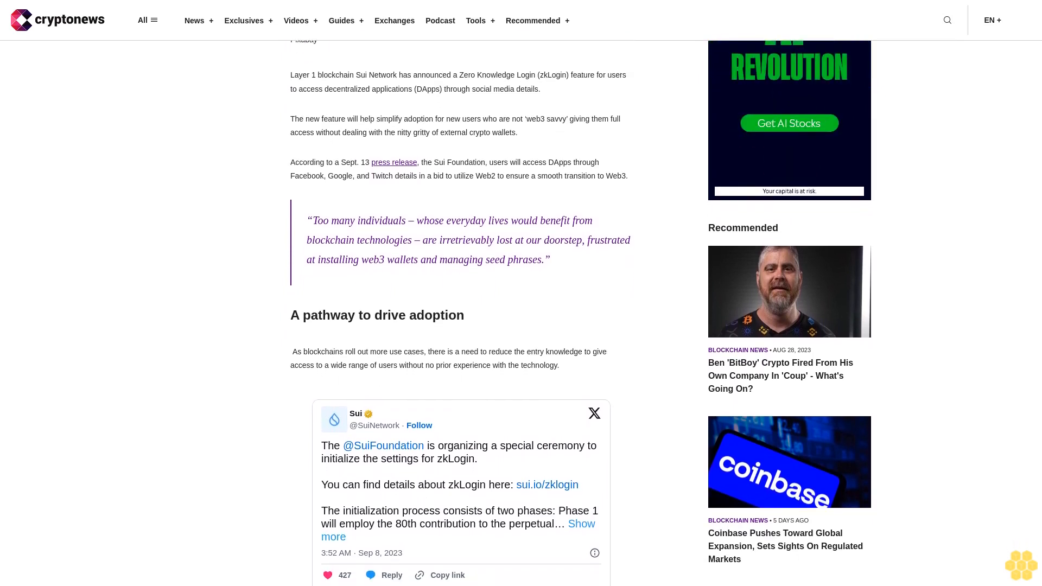
scroll(down, 3)
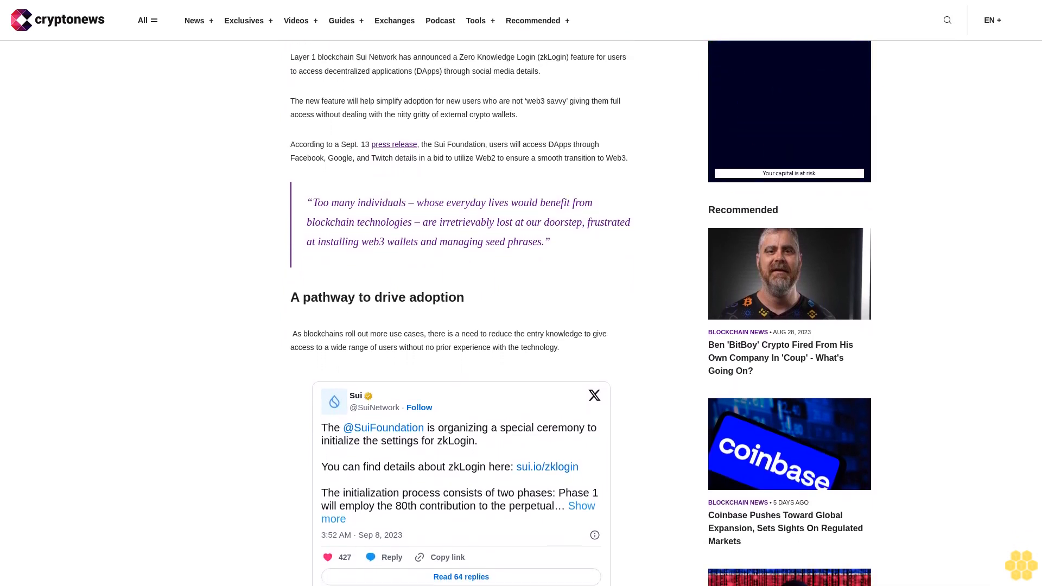
scroll(down, 3)
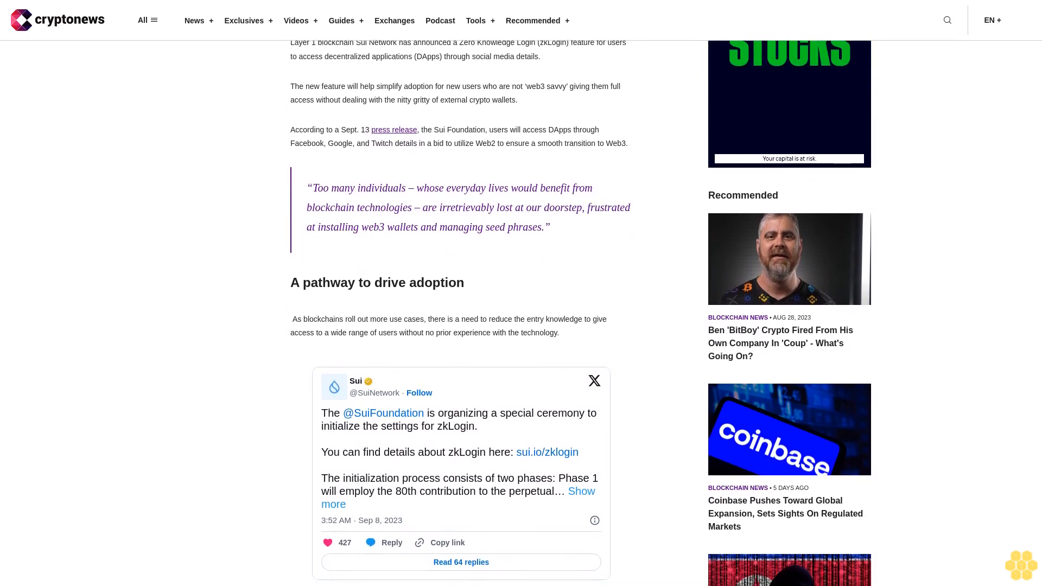
scroll(down, 3)
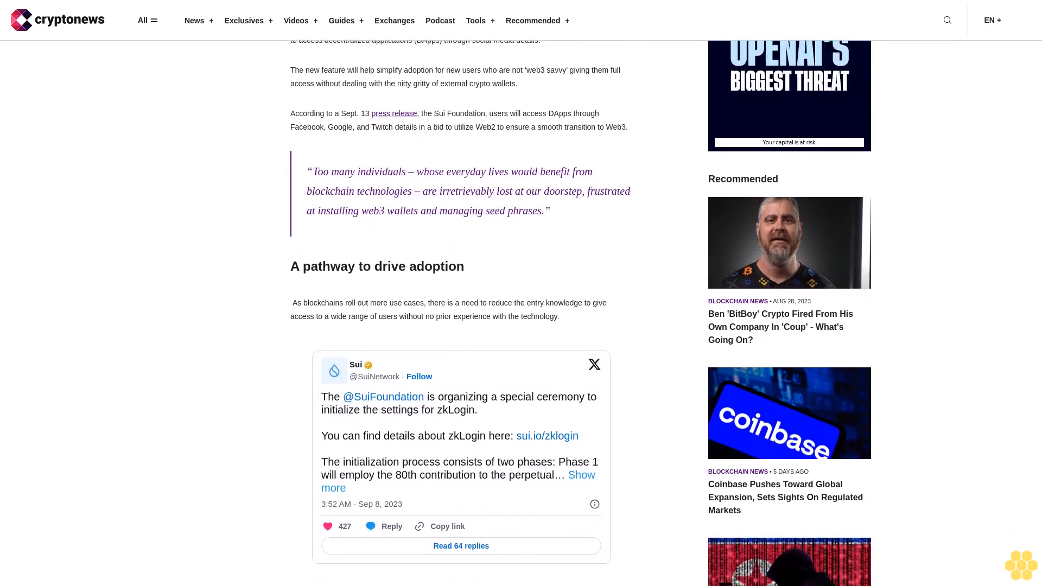
scroll(down, 3)
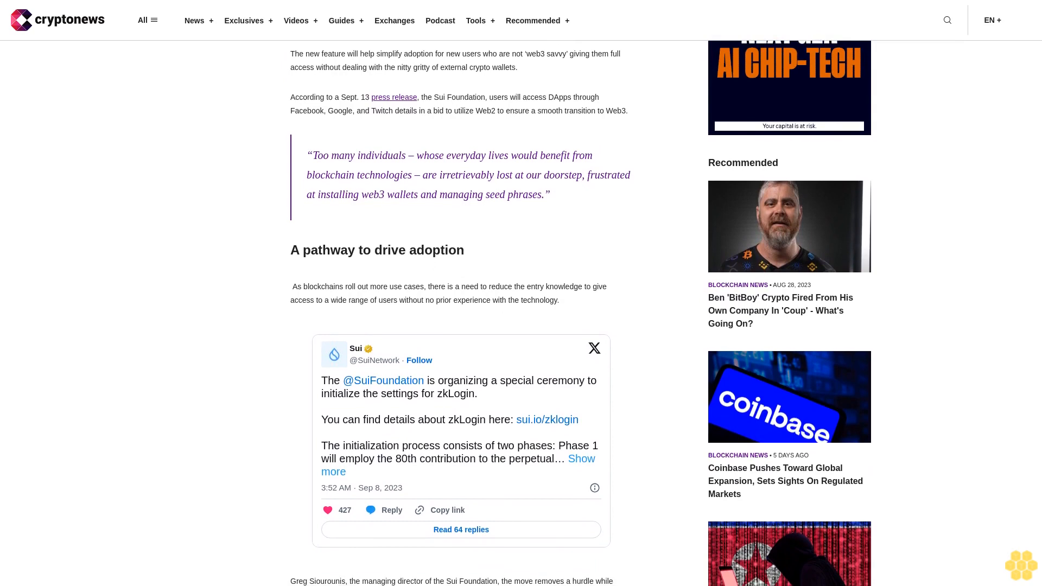
scroll(down, 3)
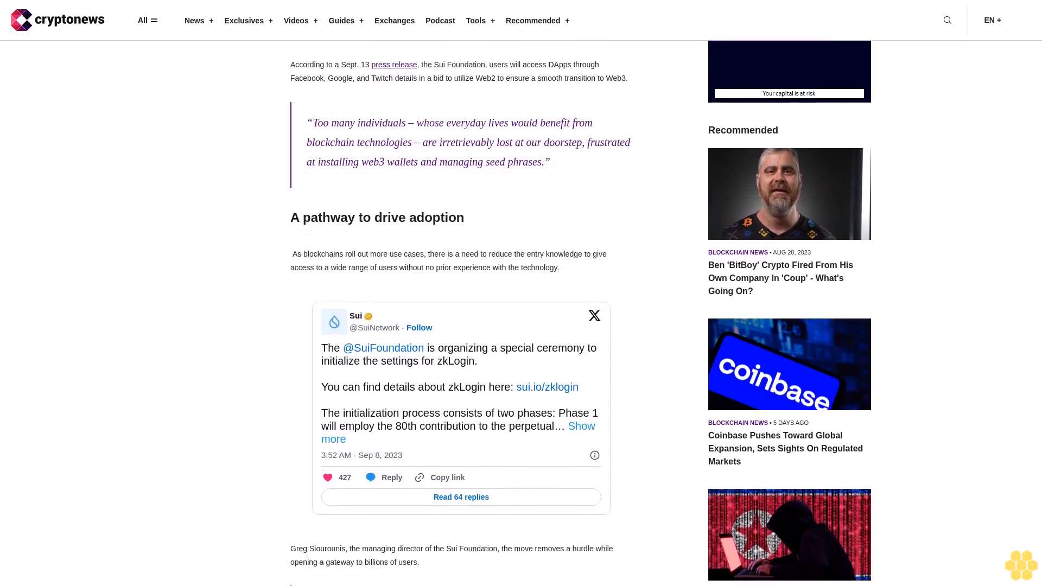
scroll(down, 3)
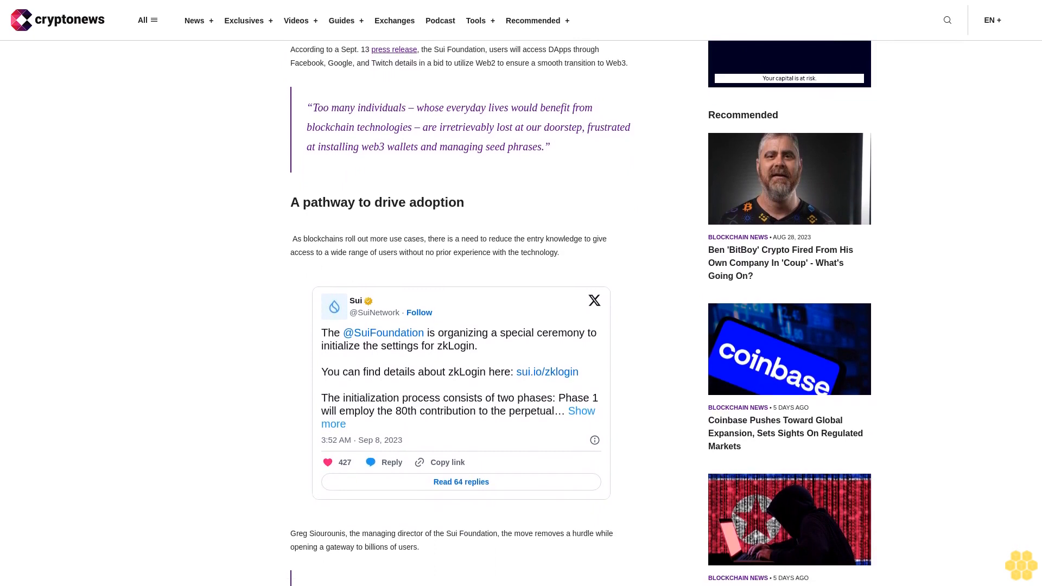
scroll(down, 3)
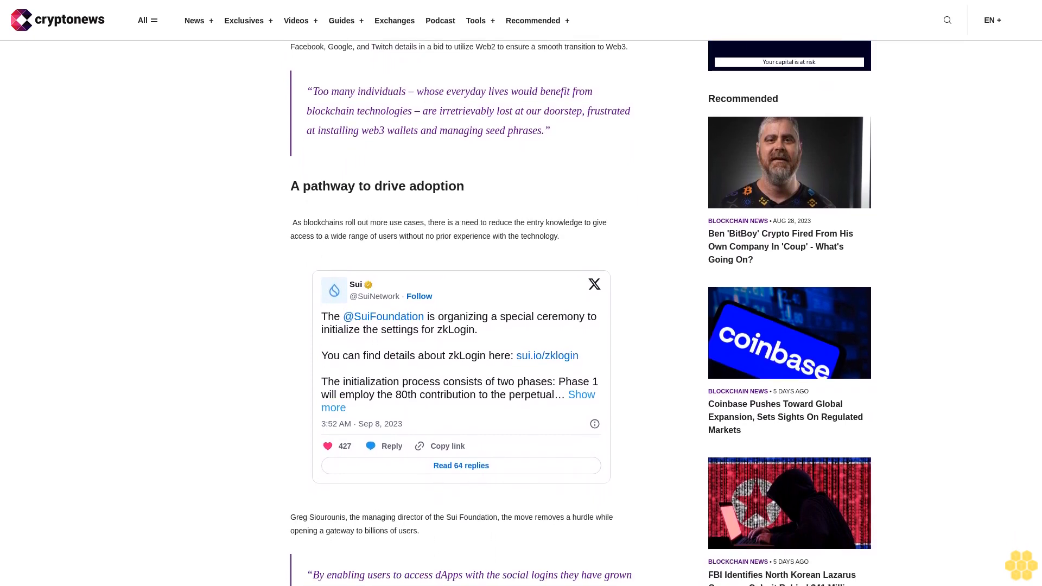
scroll(down, 3)
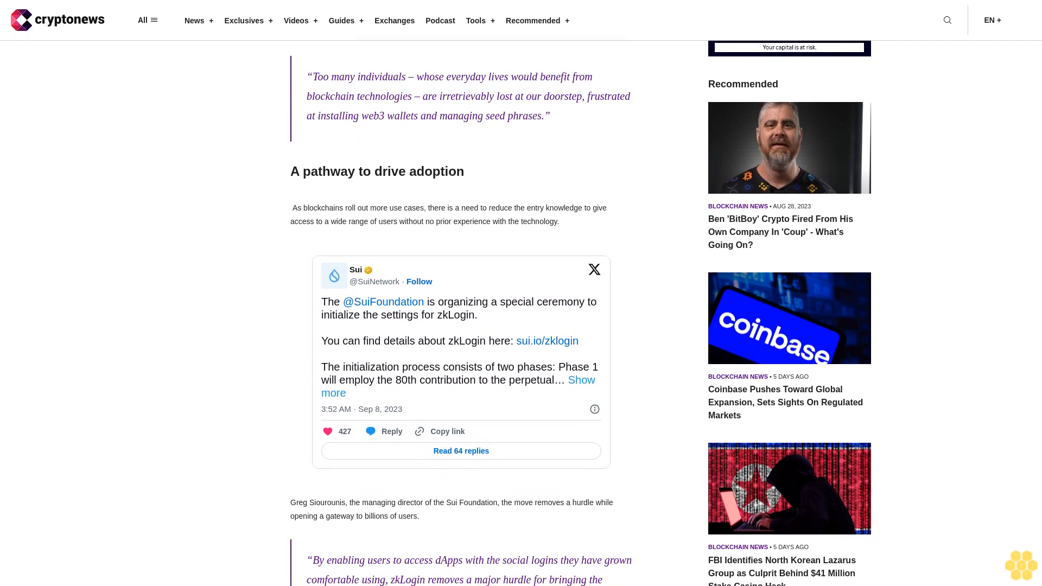
scroll(down, 3)
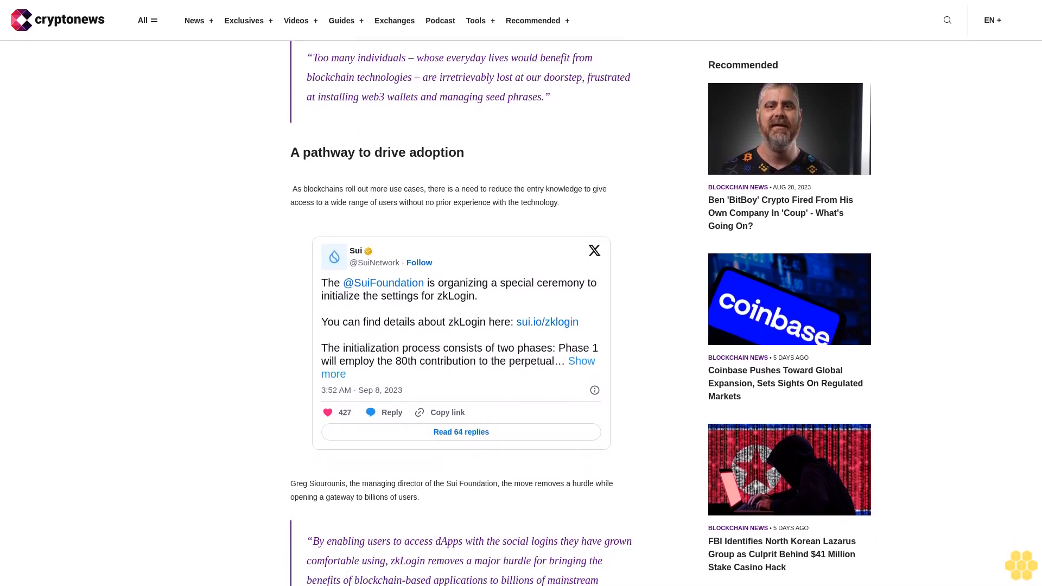
scroll(down, 3)
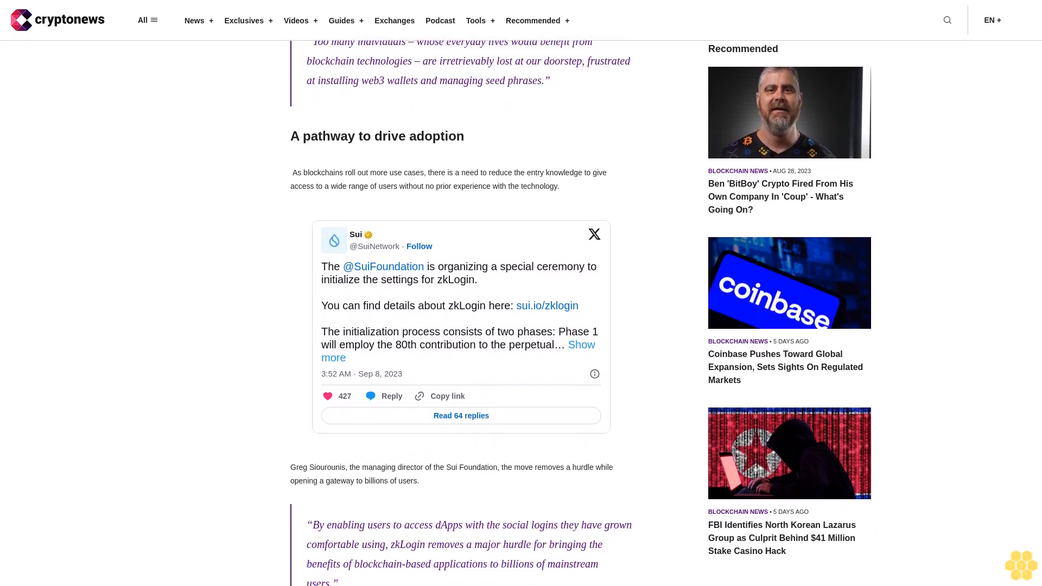
scroll(down, 3)
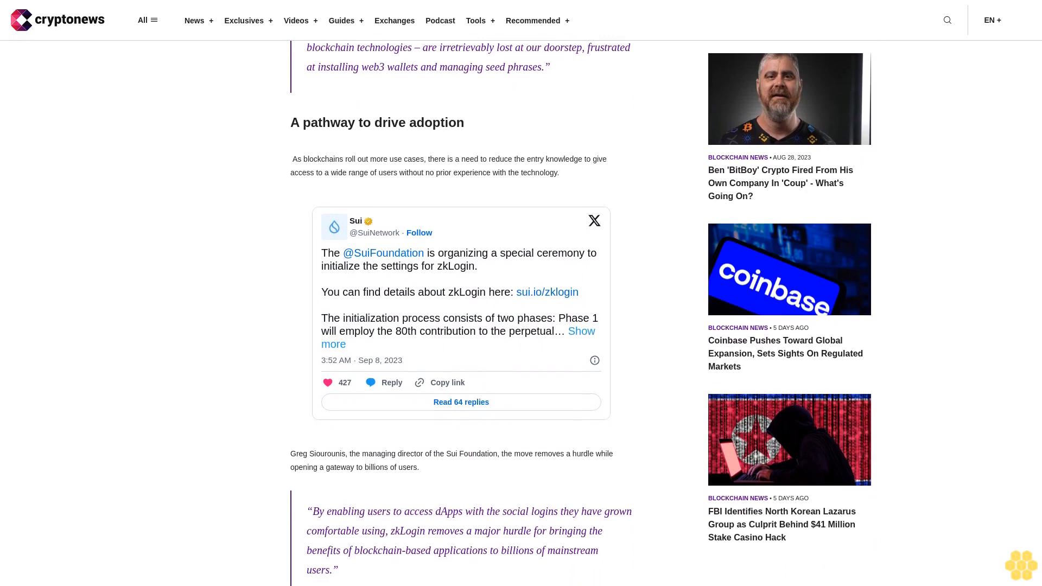
scroll(down, 3)
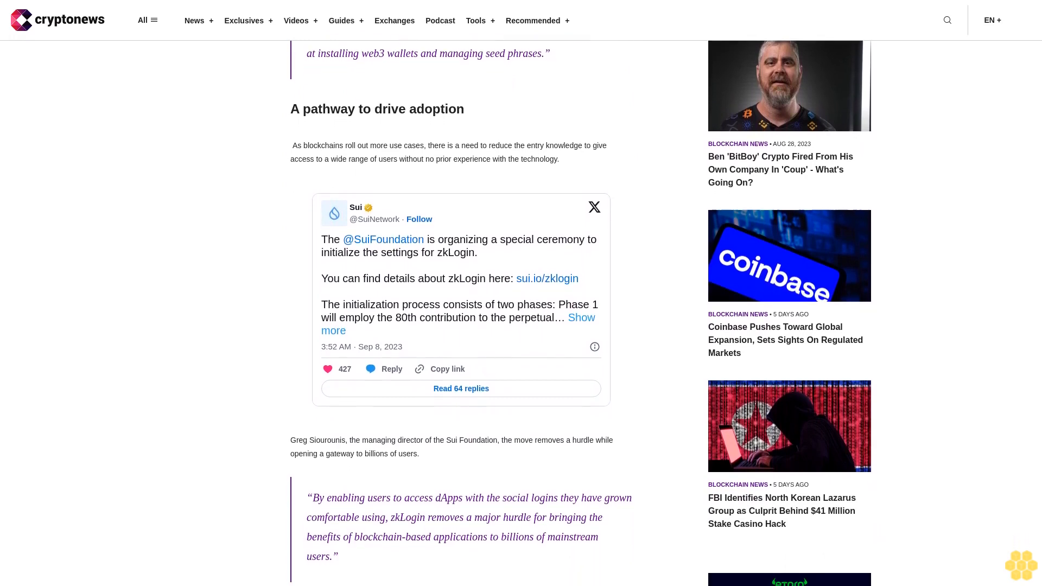
scroll(down, 3)
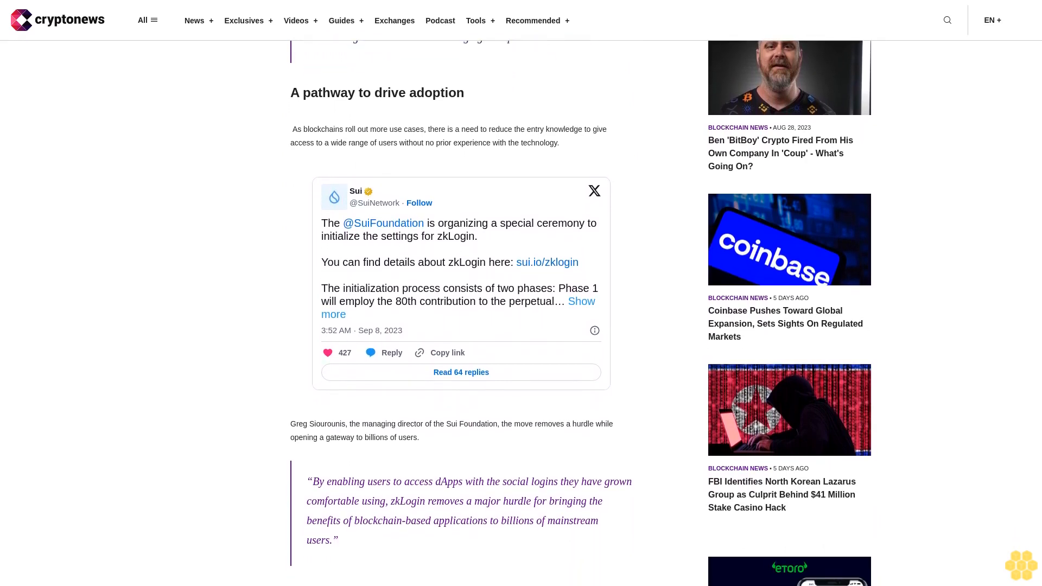
scroll(down, 3)
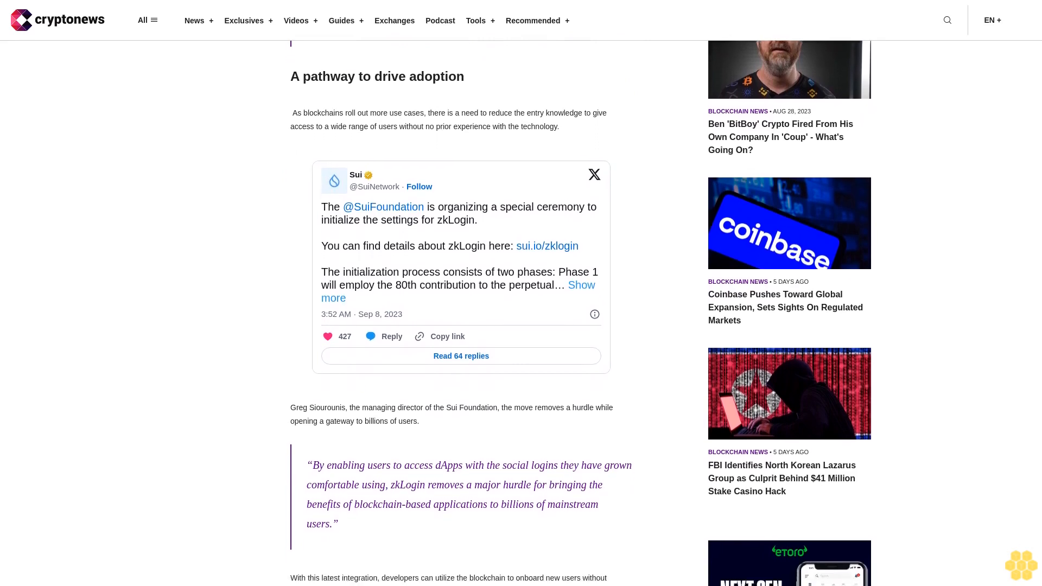
scroll(down, 3)
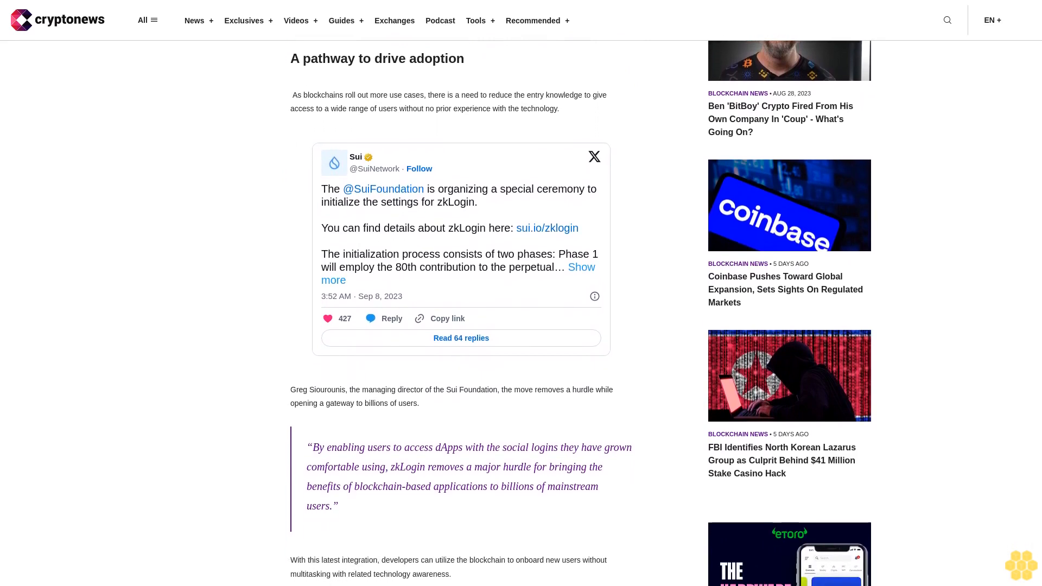
scroll(down, 3)
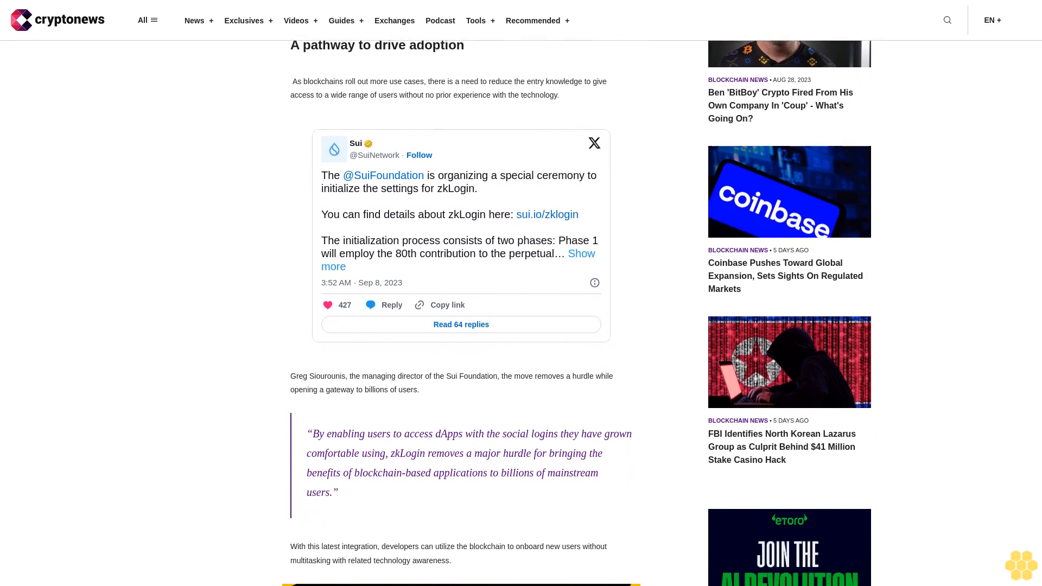
scroll(down, 3)
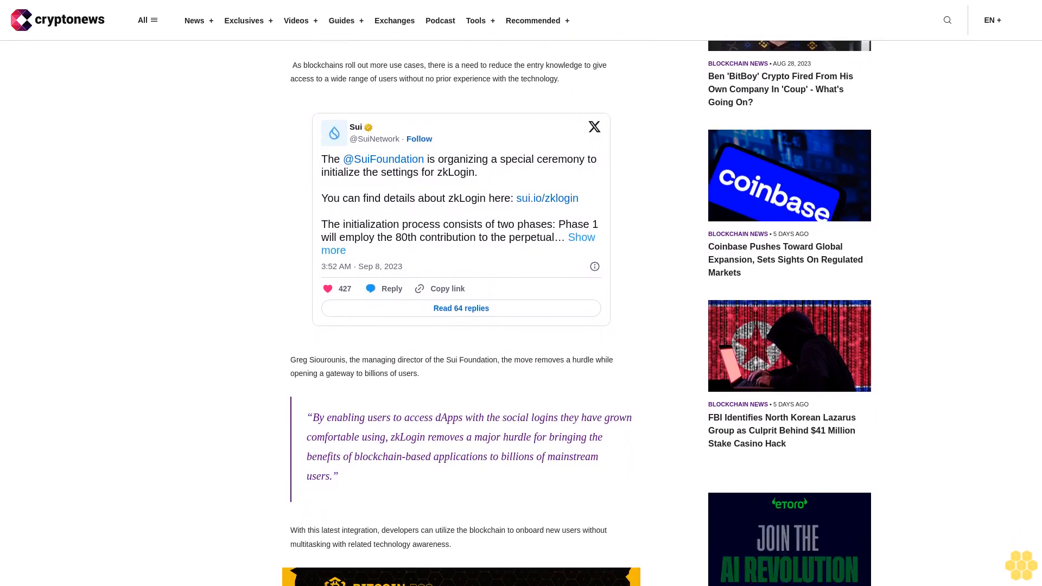
scroll(down, 3)
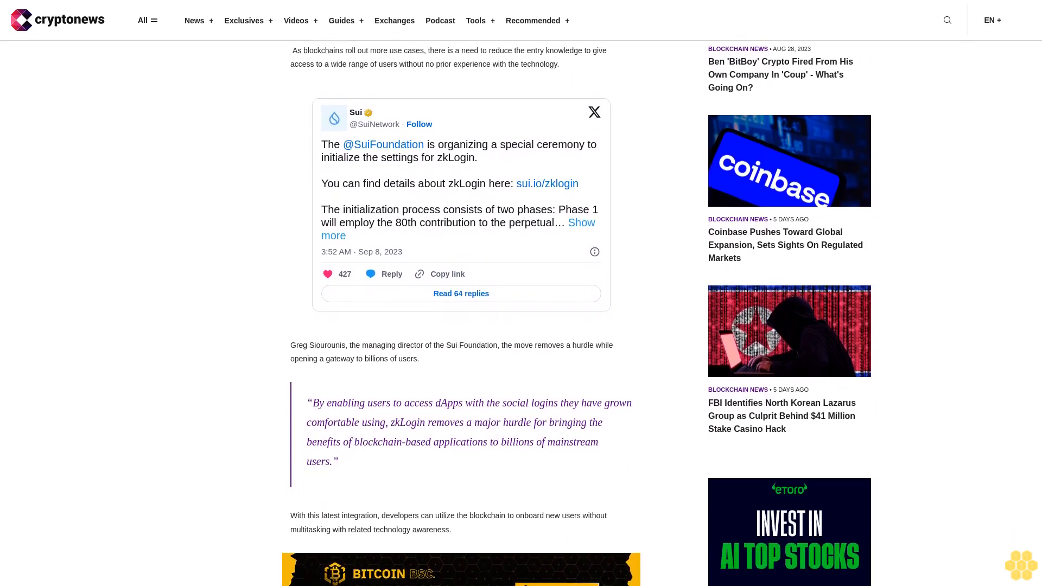
scroll(down, 3)
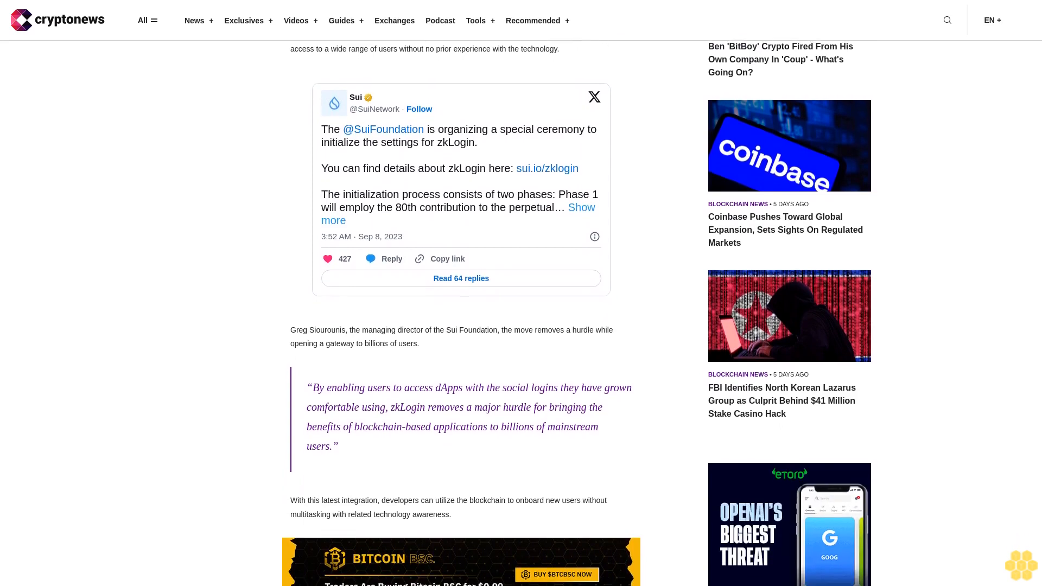
scroll(down, 3)
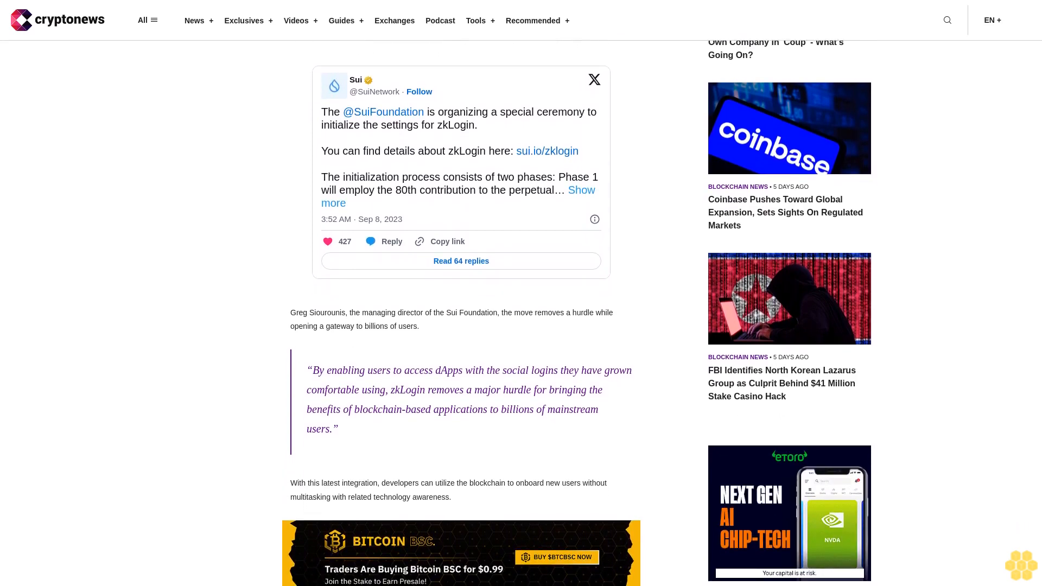
scroll(down, 3)
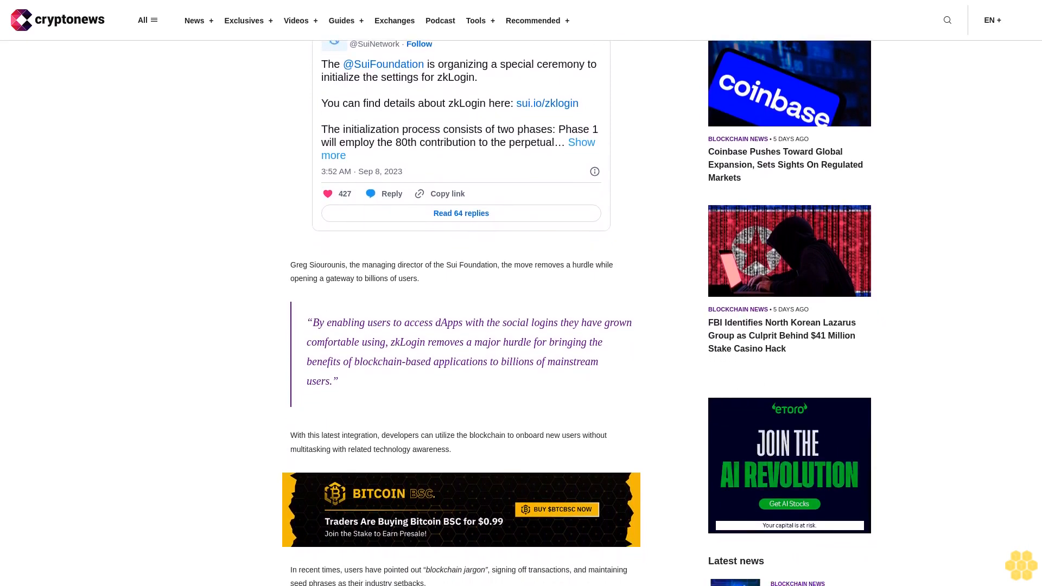
scroll(down, 3)
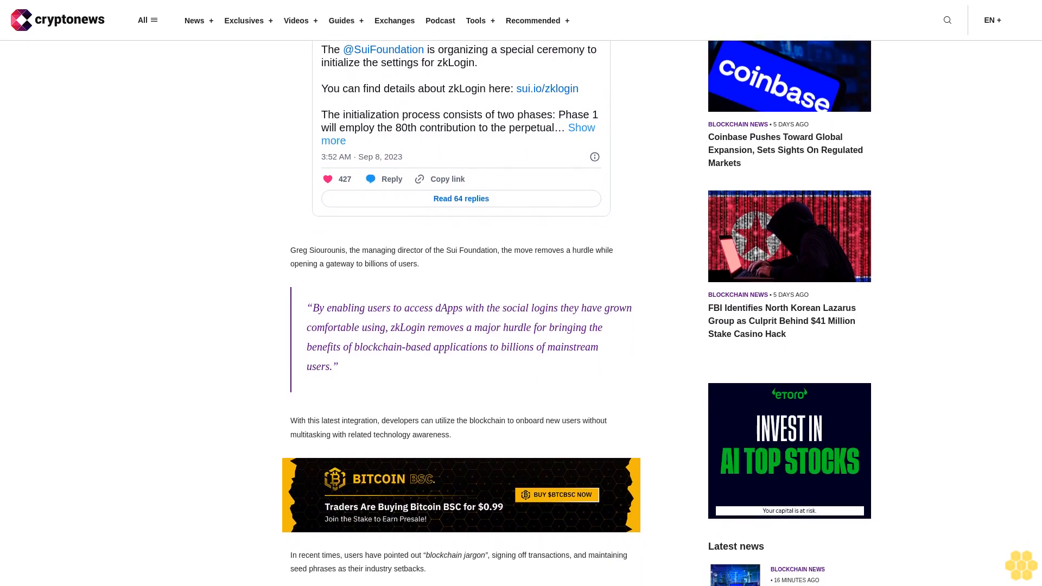
scroll(down, 3)
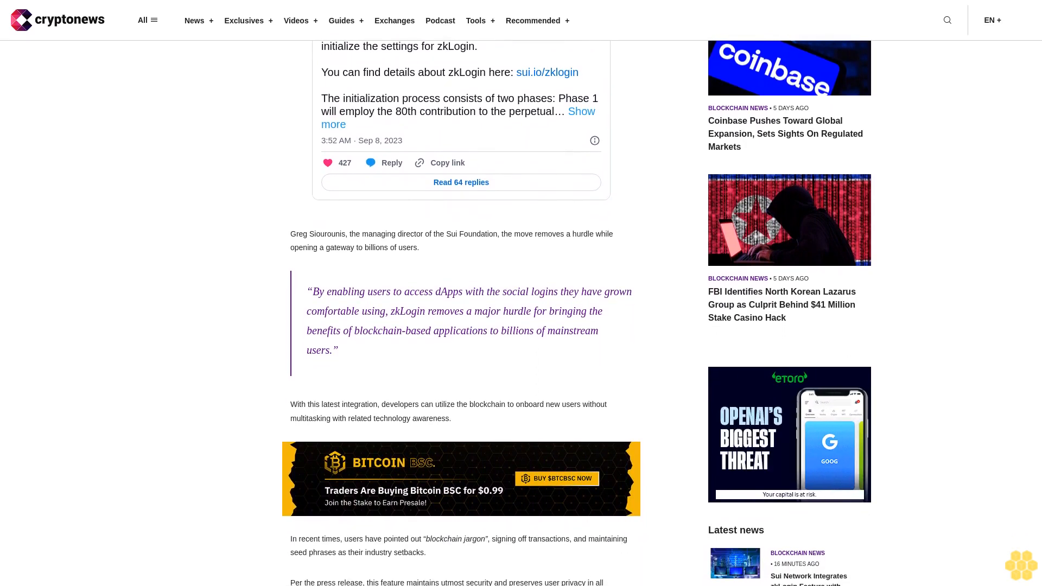
scroll(down, 3)
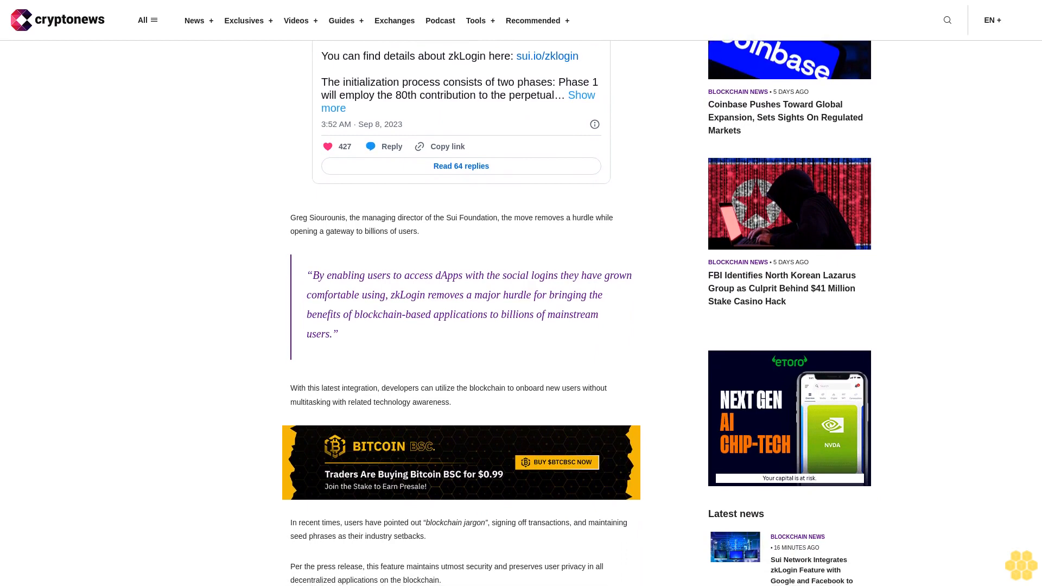
scroll(down, 3)
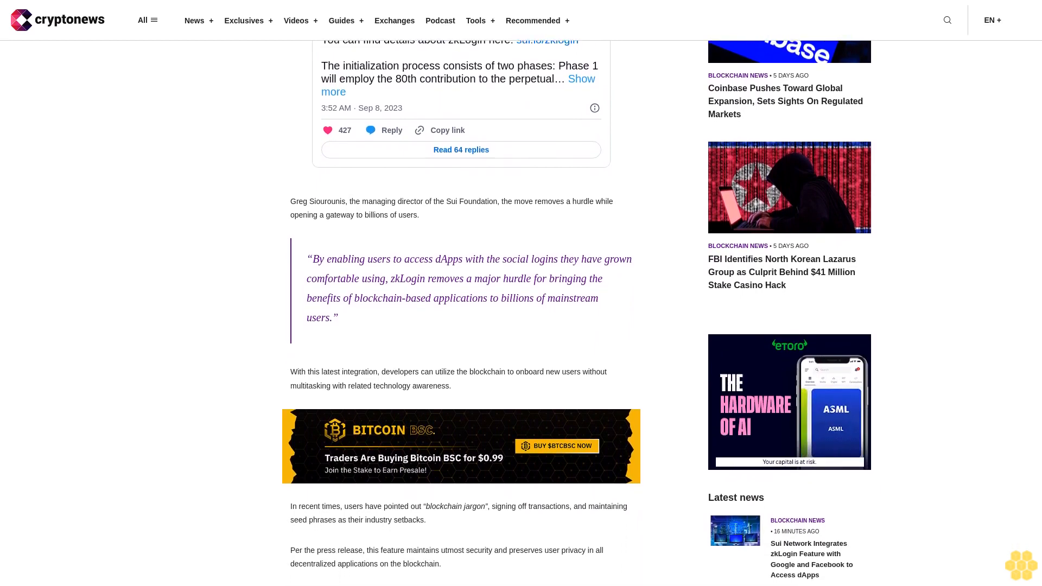
scroll(down, 3)
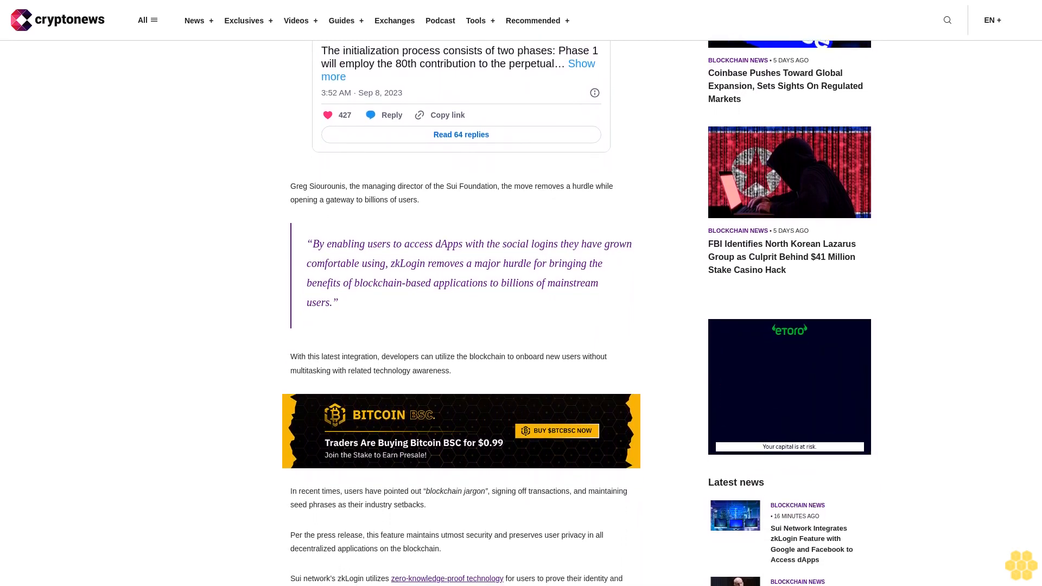
scroll(down, 3)
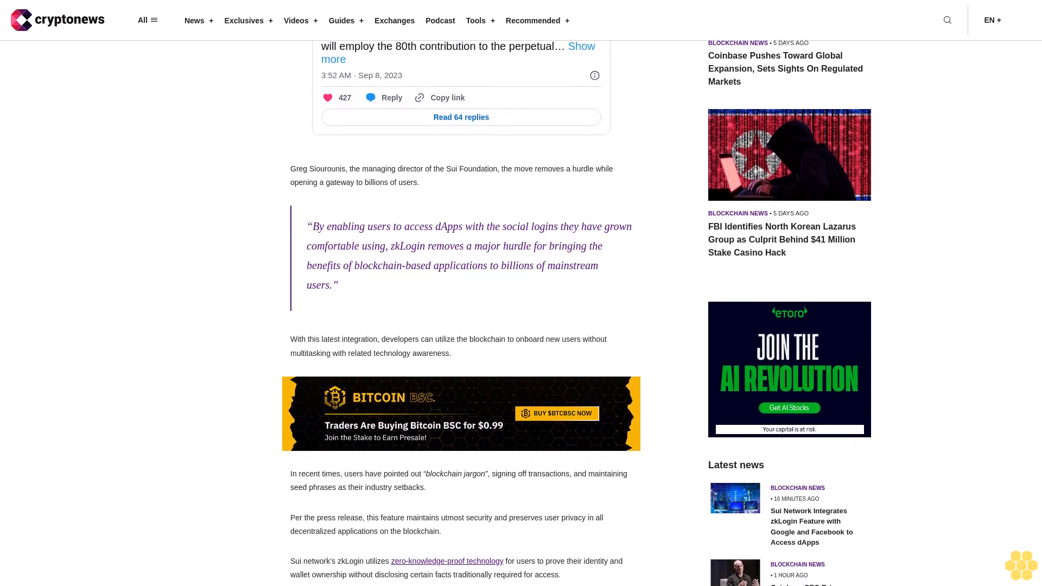
scroll(down, 3)
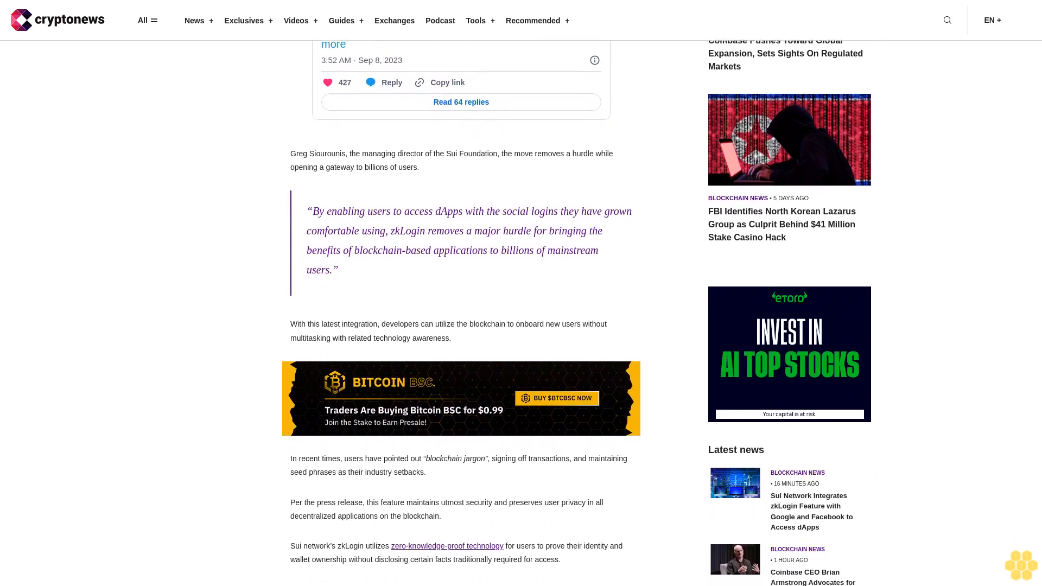
scroll(down, 3)
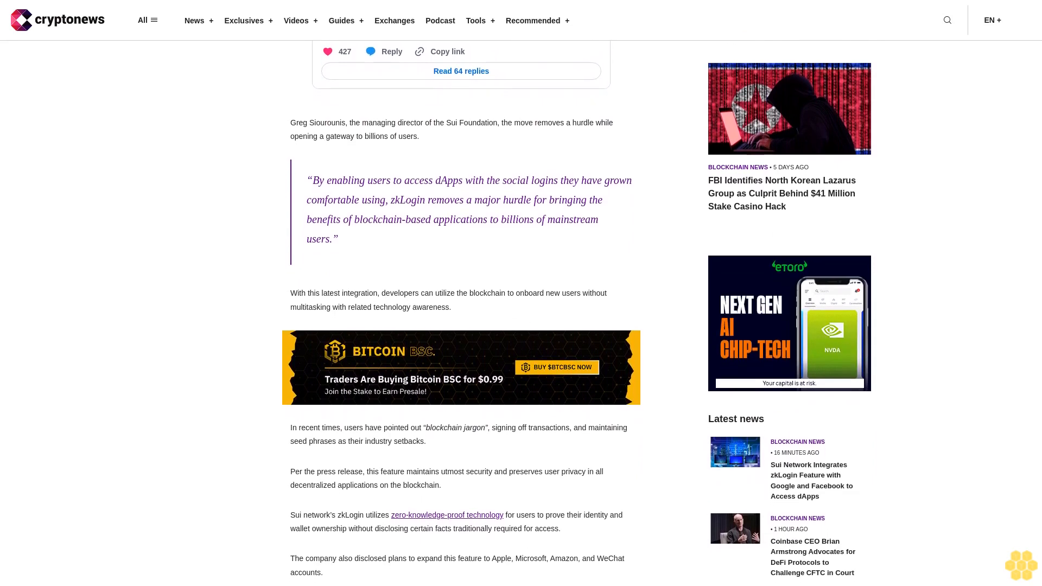
scroll(down, 3)
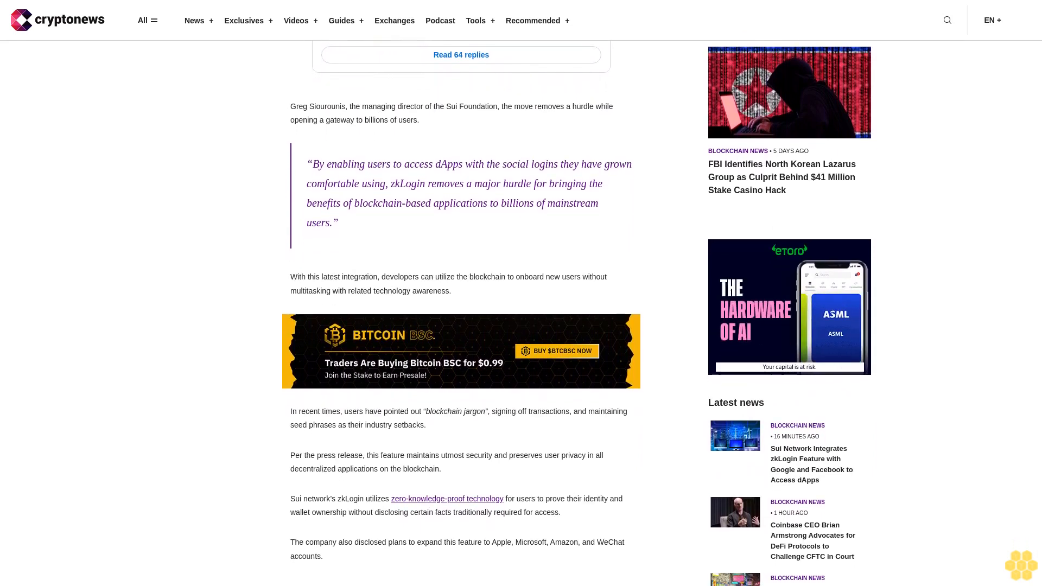
scroll(down, 3)
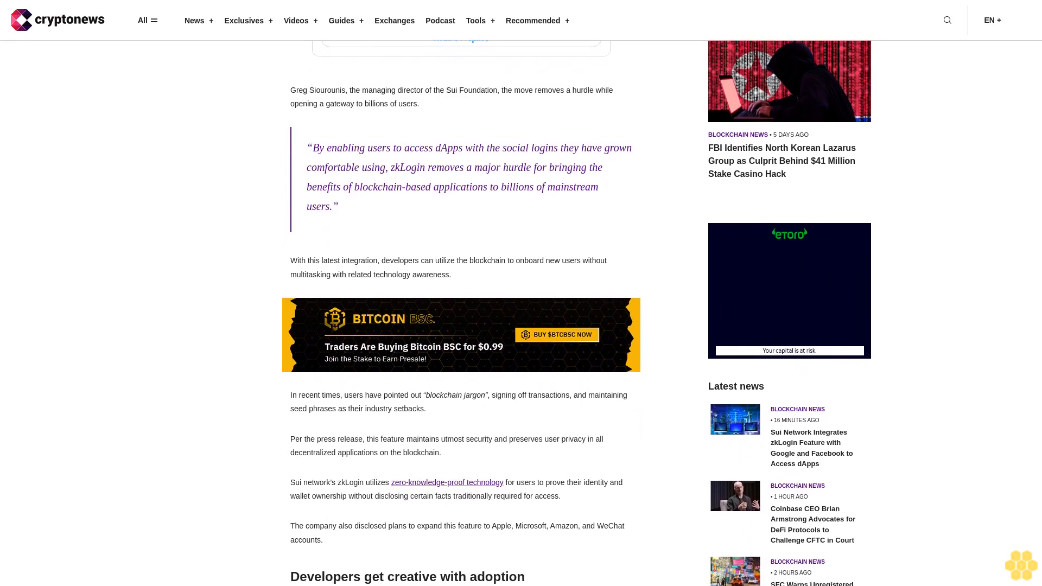
scroll(down, 3)
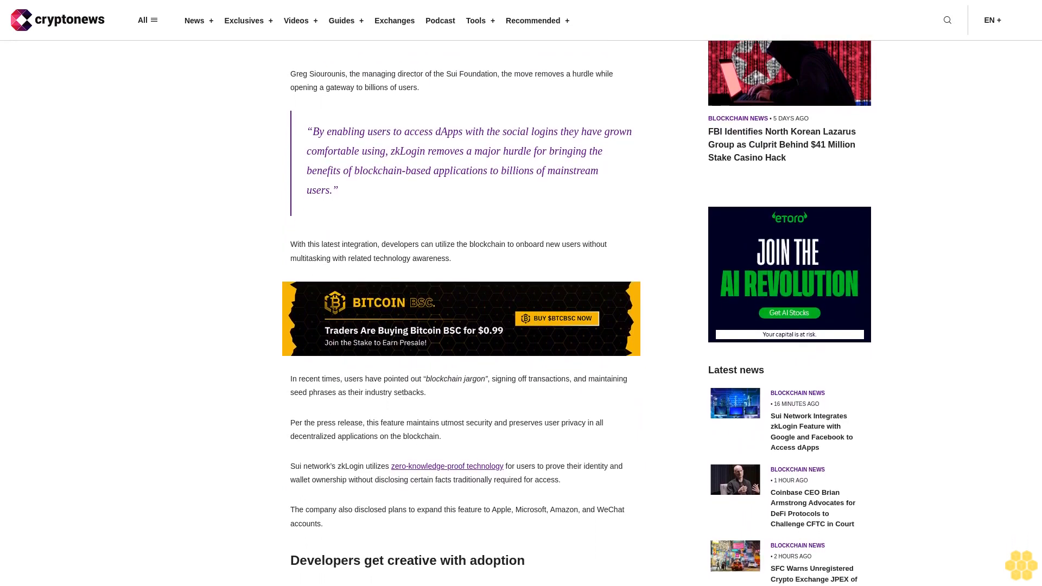
scroll(down, 3)
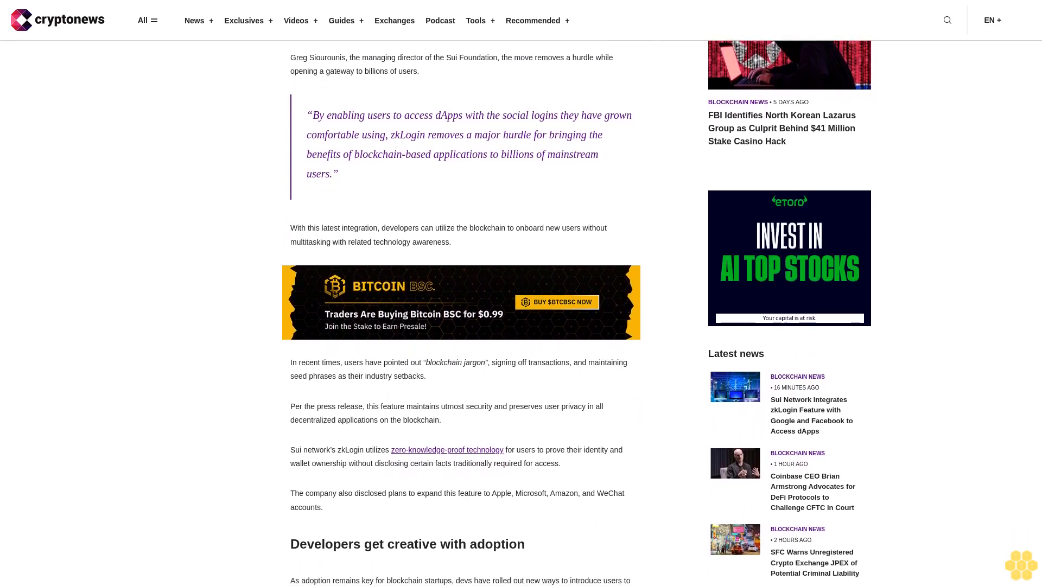
scroll(down, 3)
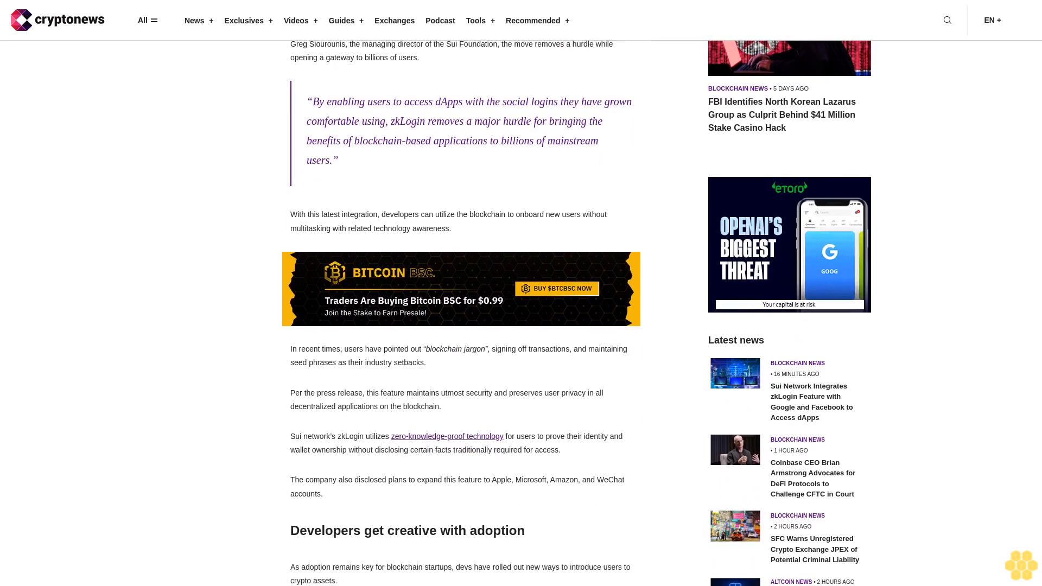
scroll(down, 3)
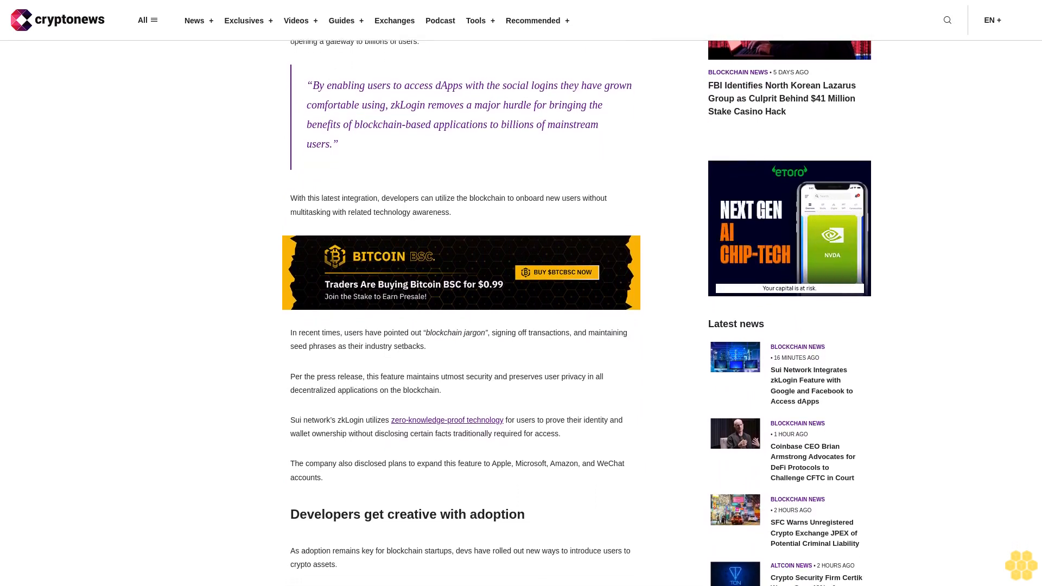
scroll(down, 3)
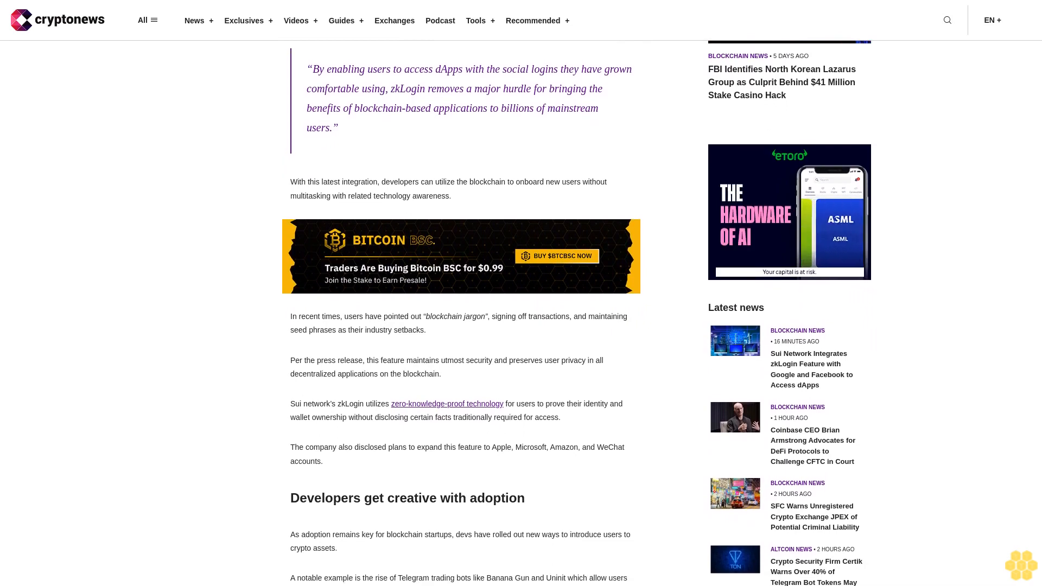
scroll(down, 3)
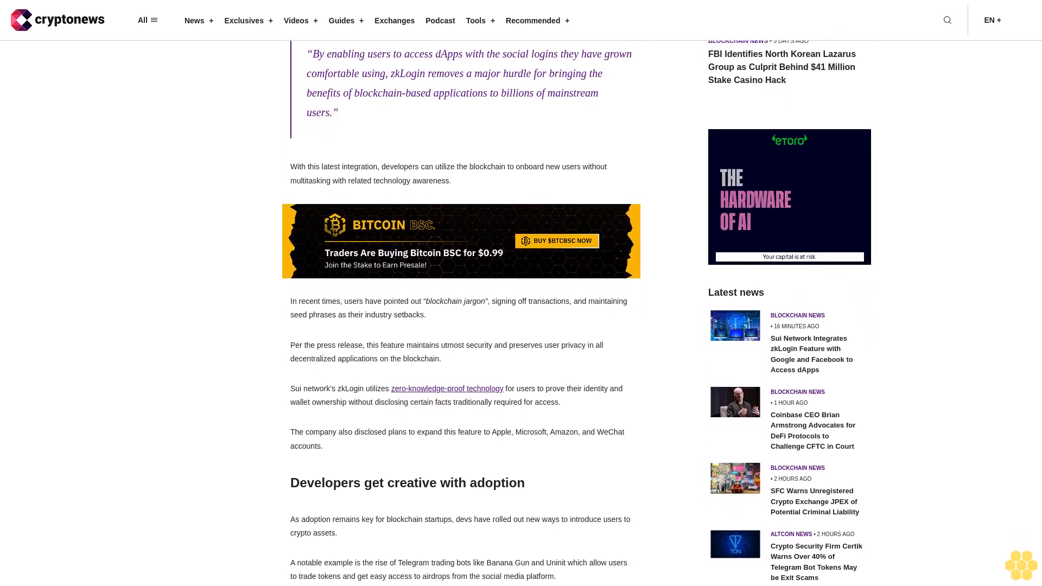
scroll(down, 3)
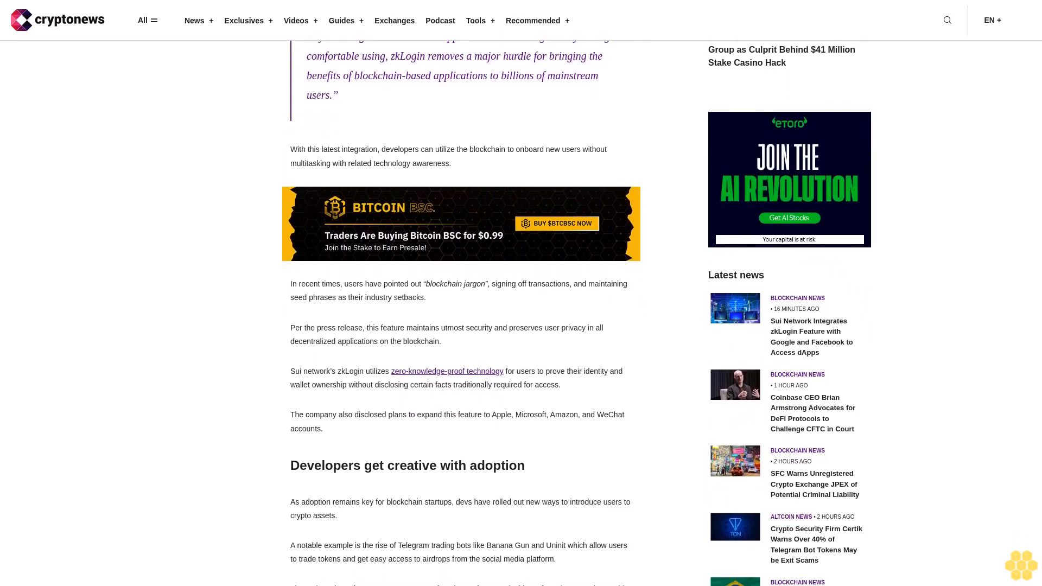
scroll(down, 3)
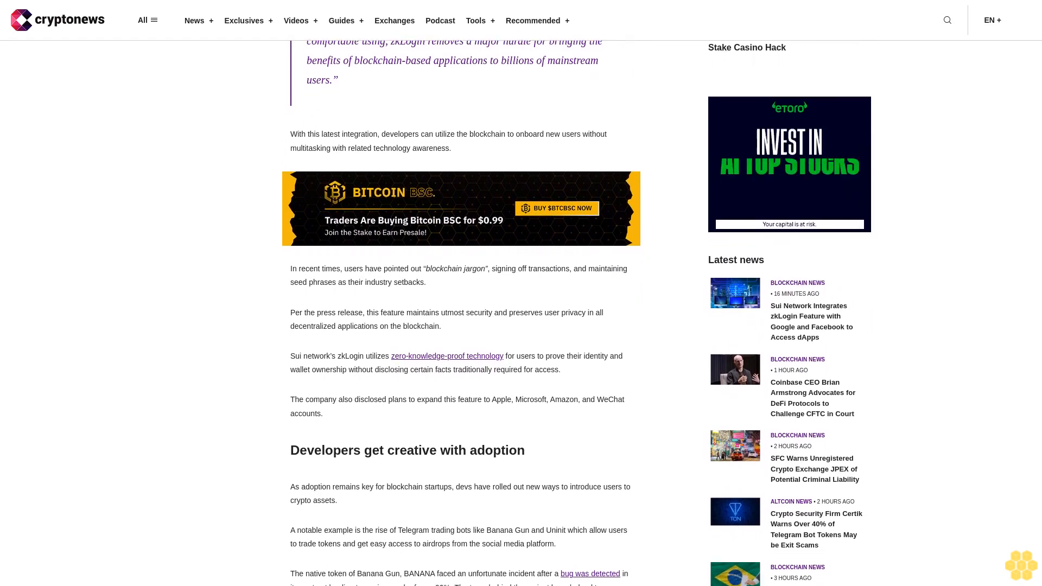
scroll(down, 3)
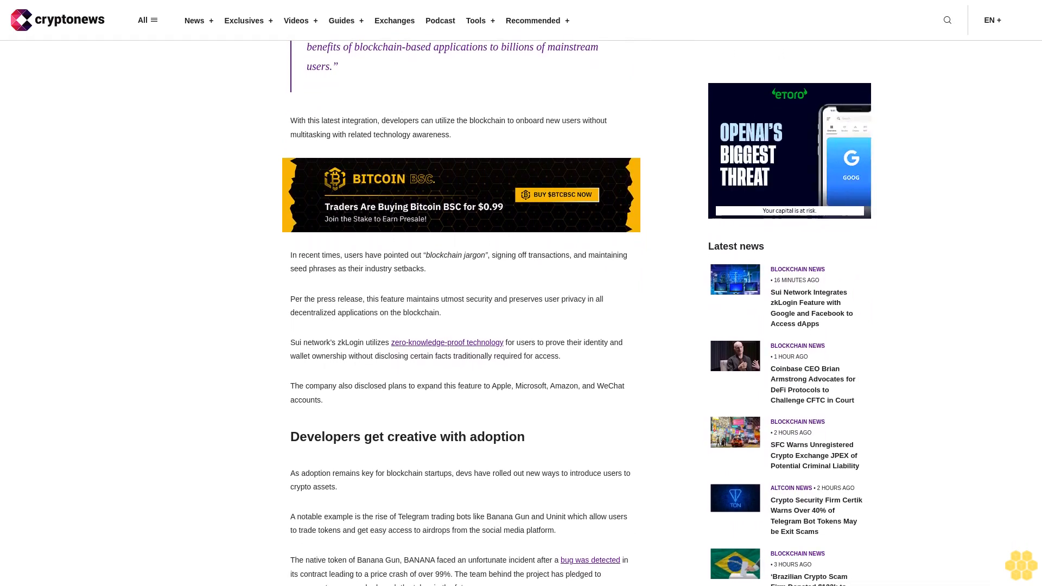
scroll(down, 3)
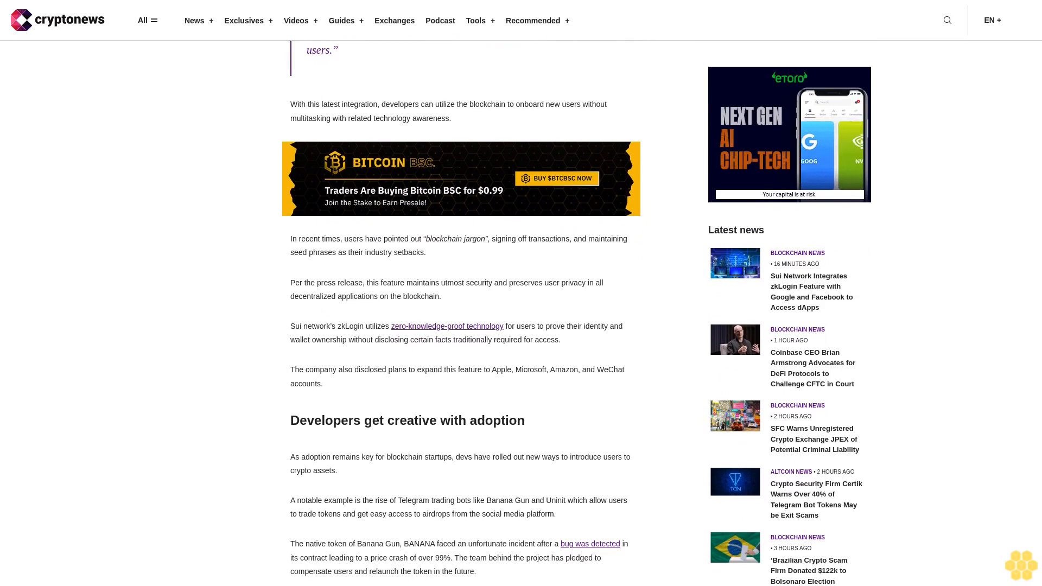
scroll(down, 3)
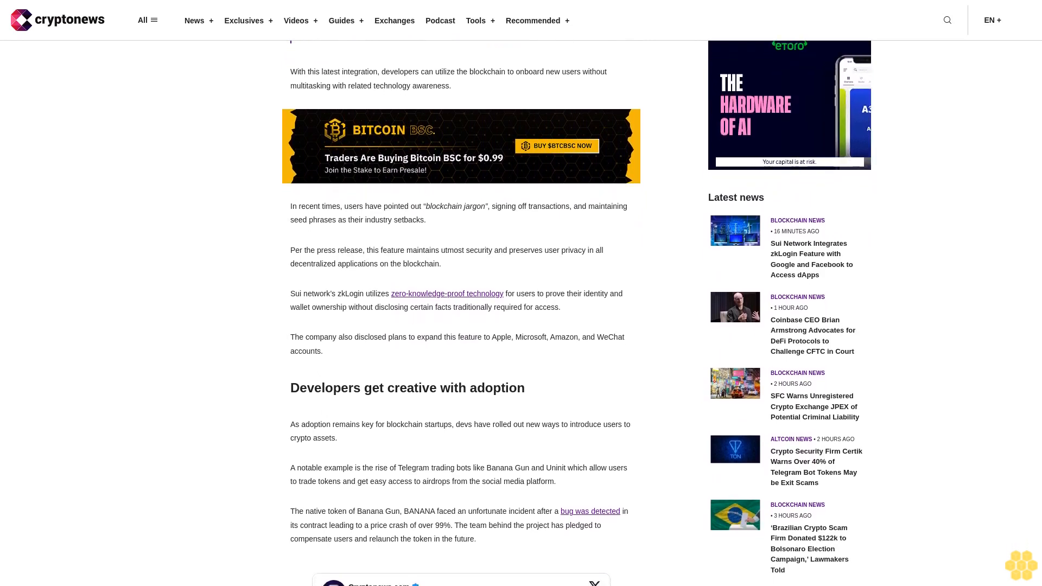
scroll(down, 3)
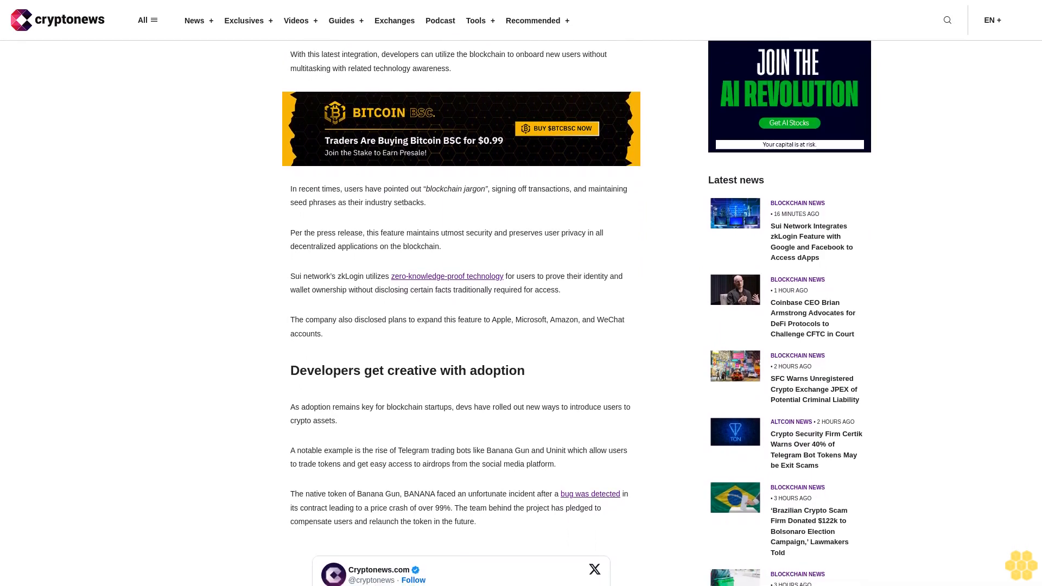
scroll(down, 3)
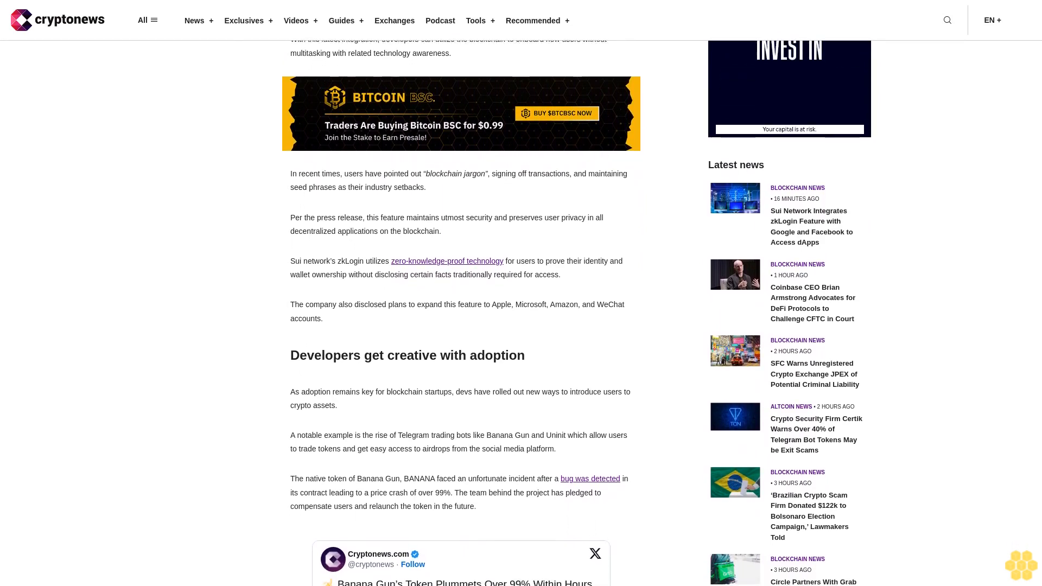
scroll(down, 3)
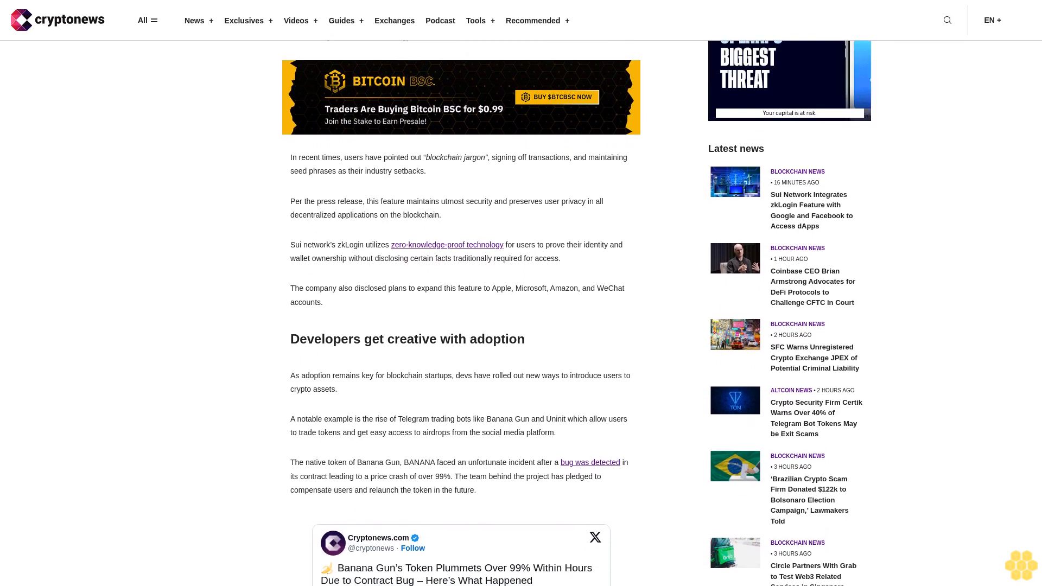